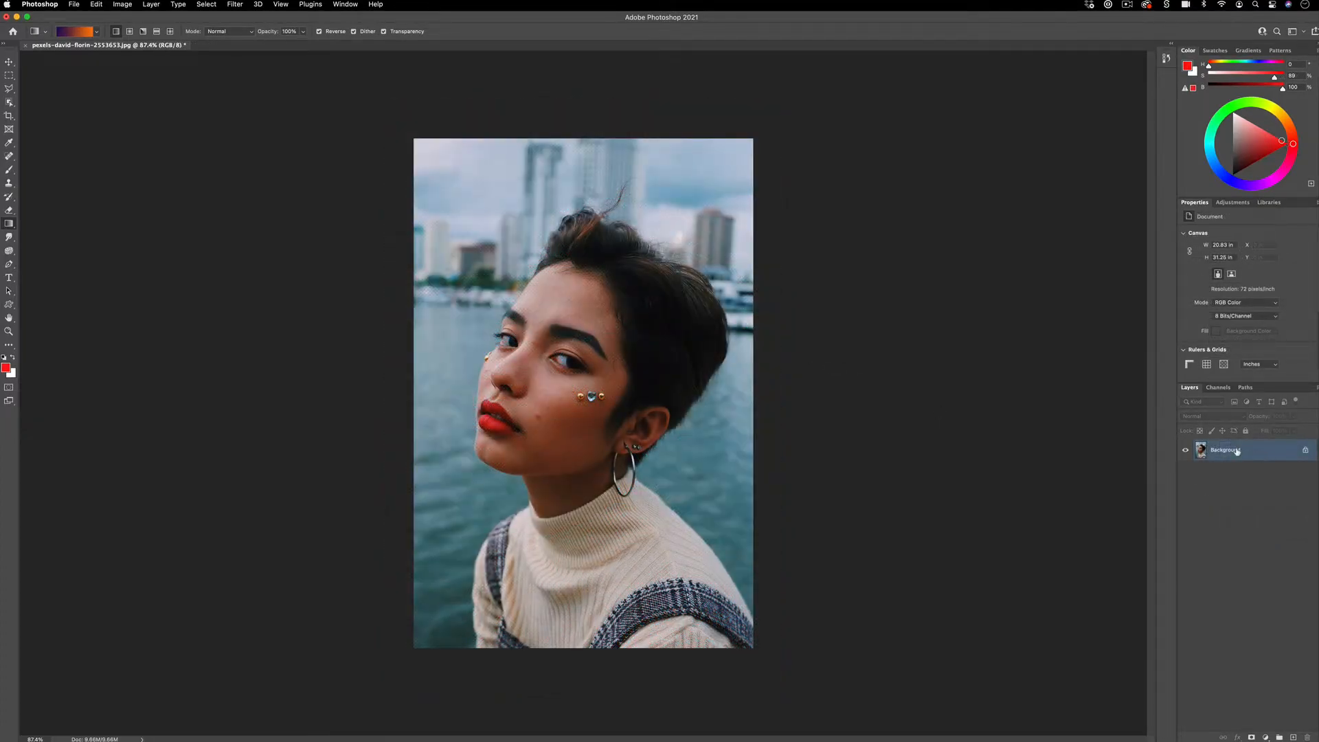
# Convert the portrait's Background layer into a smart object named Layer 0
pyautogui.rightClick(1236, 450)
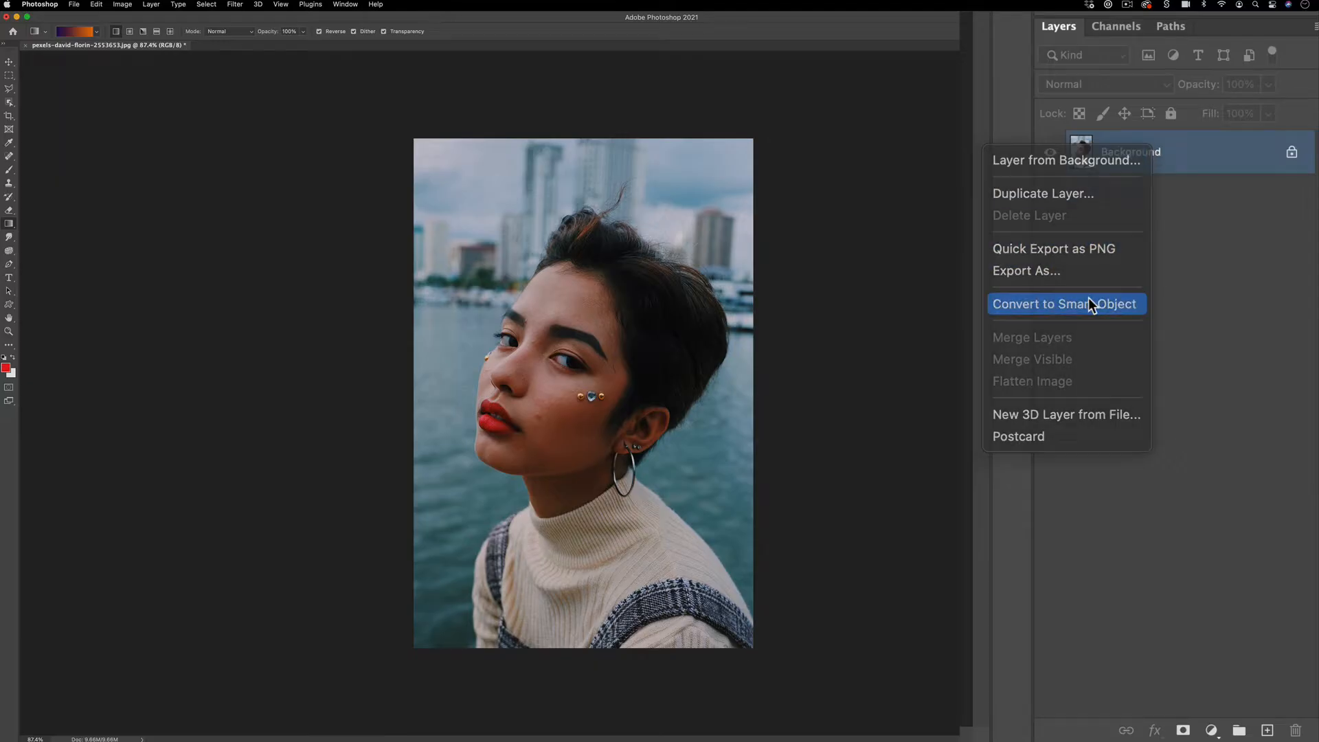
pyautogui.click(1066, 303)
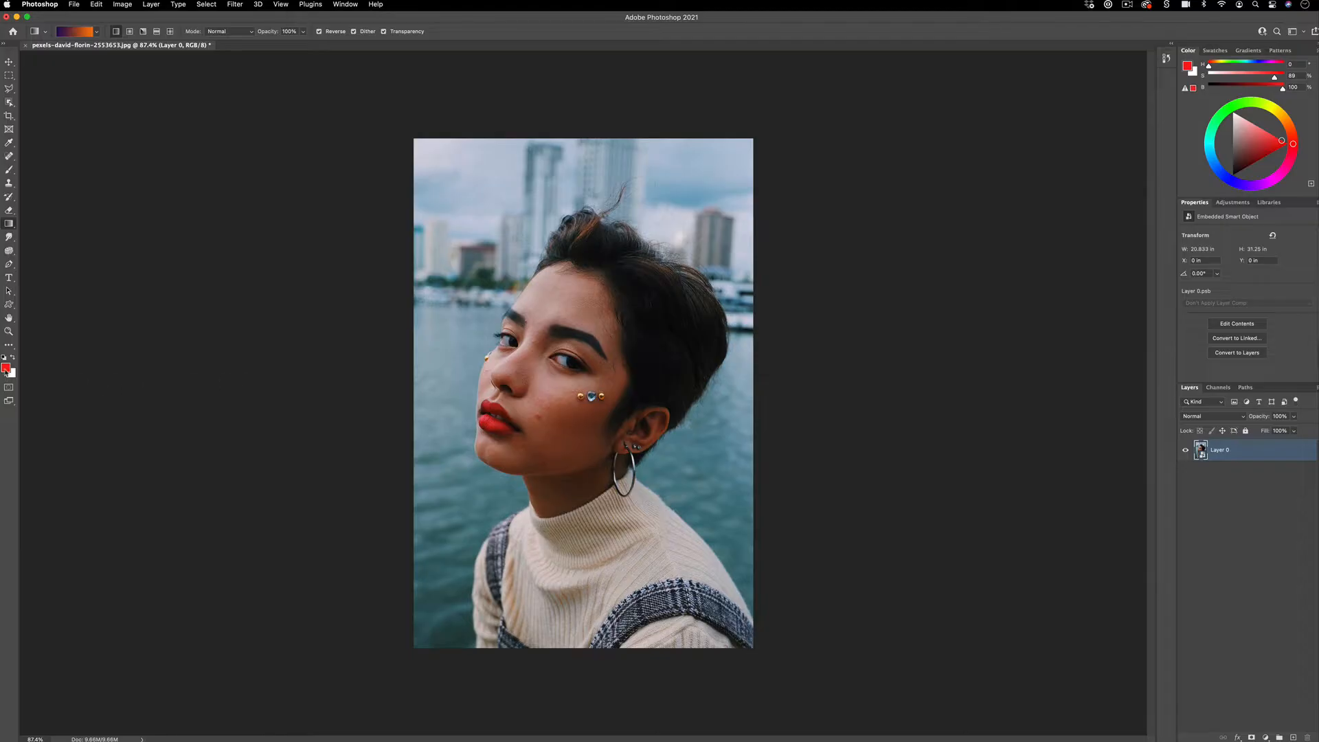
# Reset colours to default black and white, then set the foreground colour to red
pyautogui.click(5, 367)
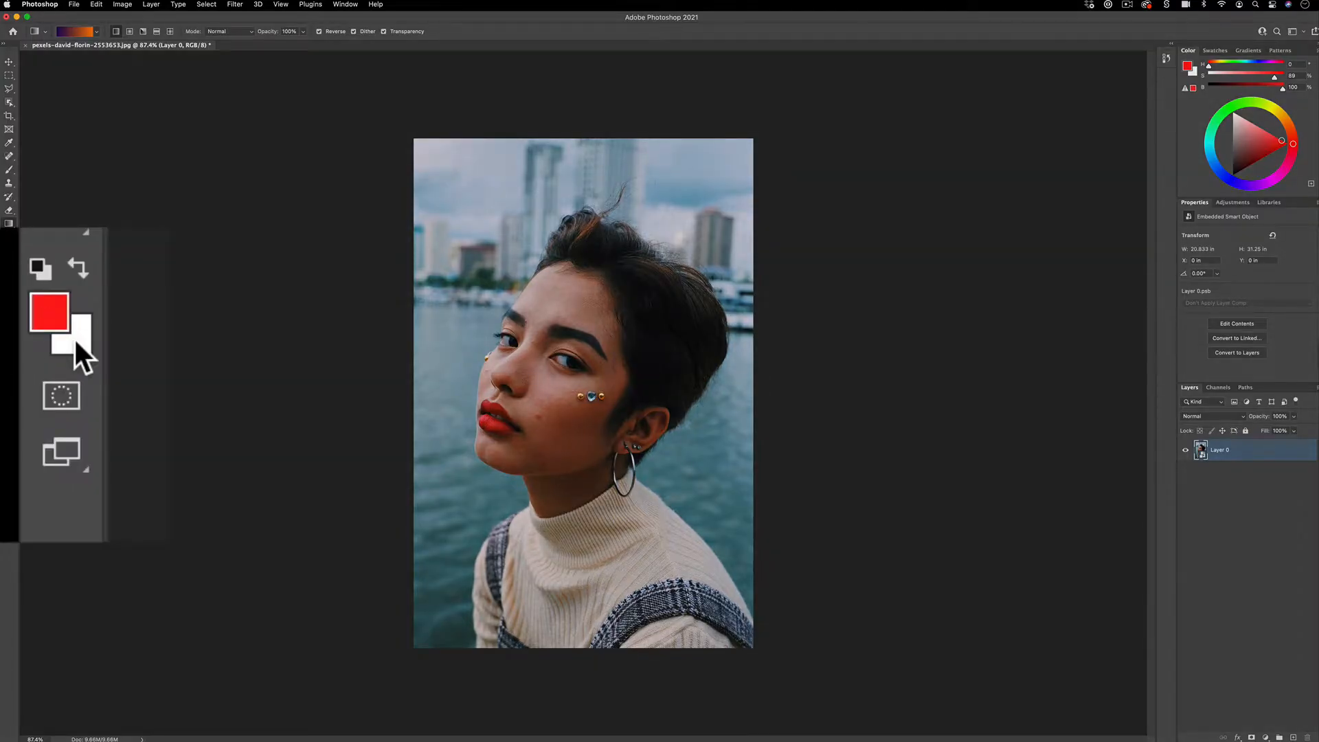
pyautogui.click(39, 268)
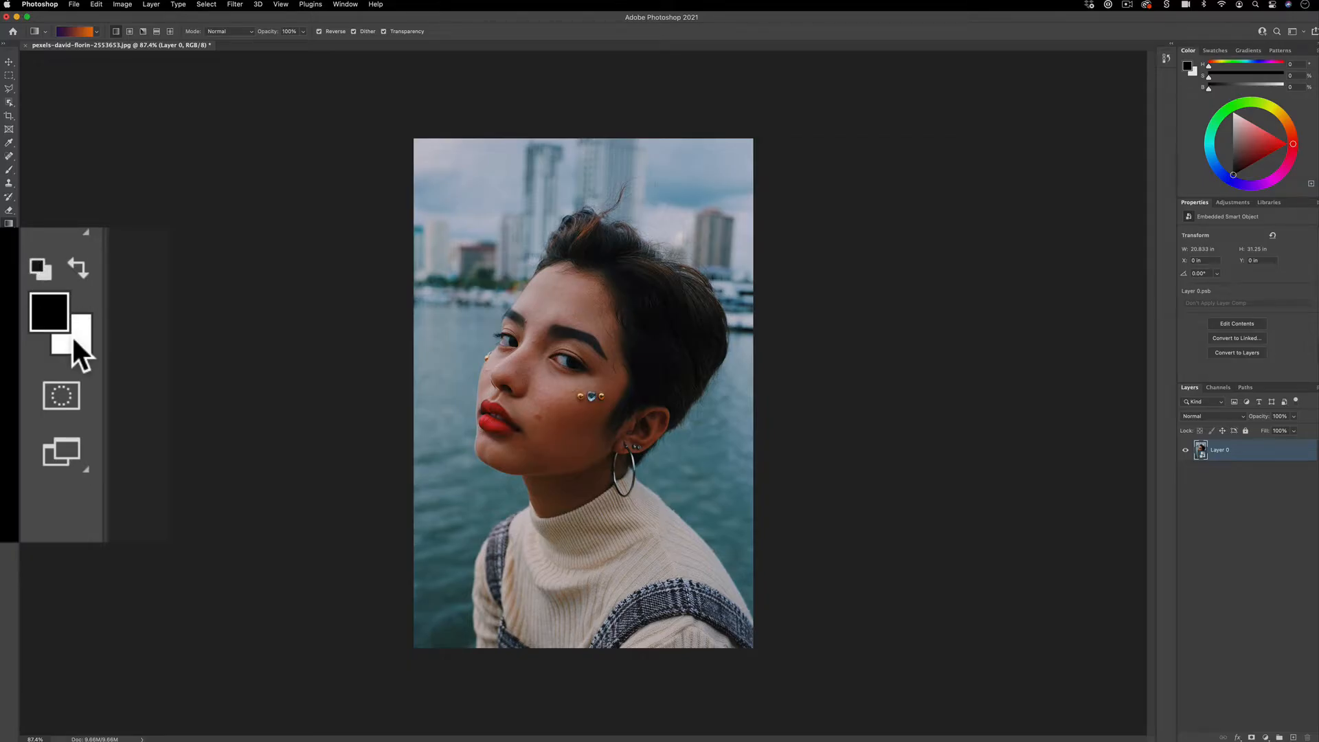
pyautogui.click(46, 314)
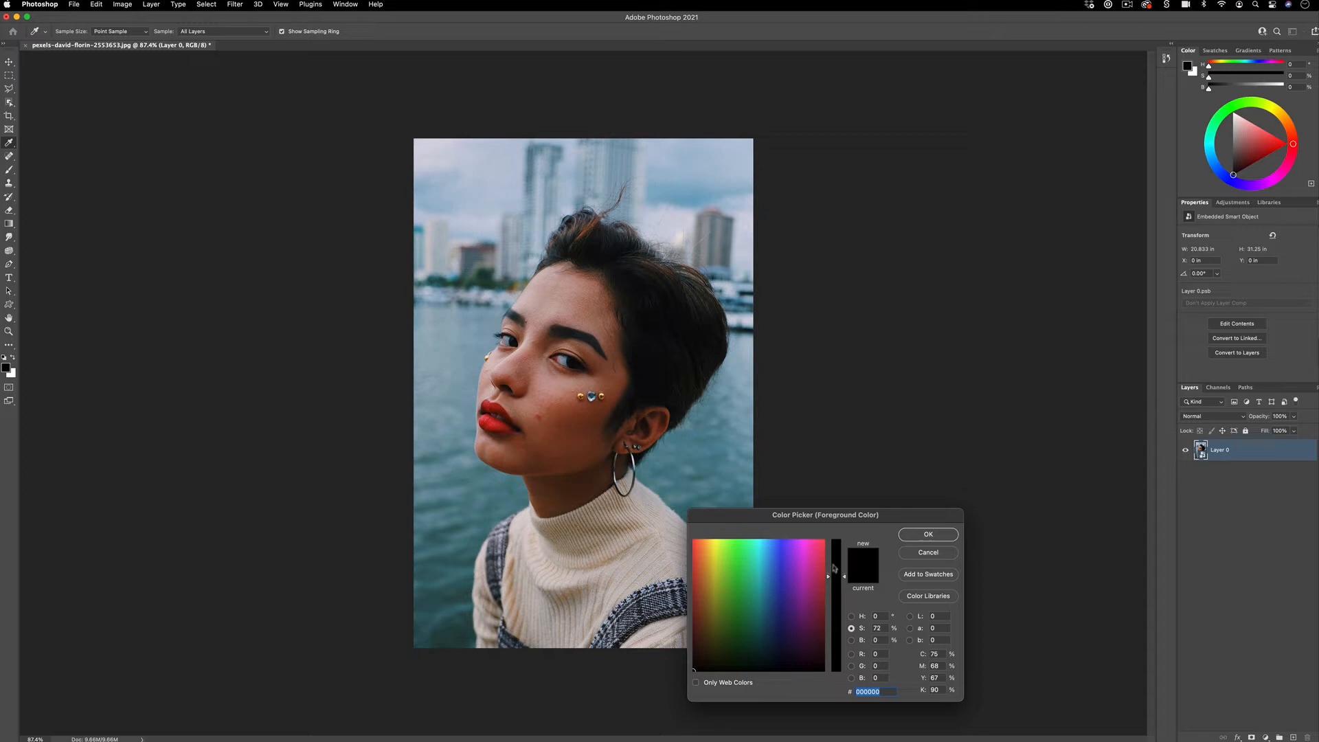
pyautogui.click(928, 535)
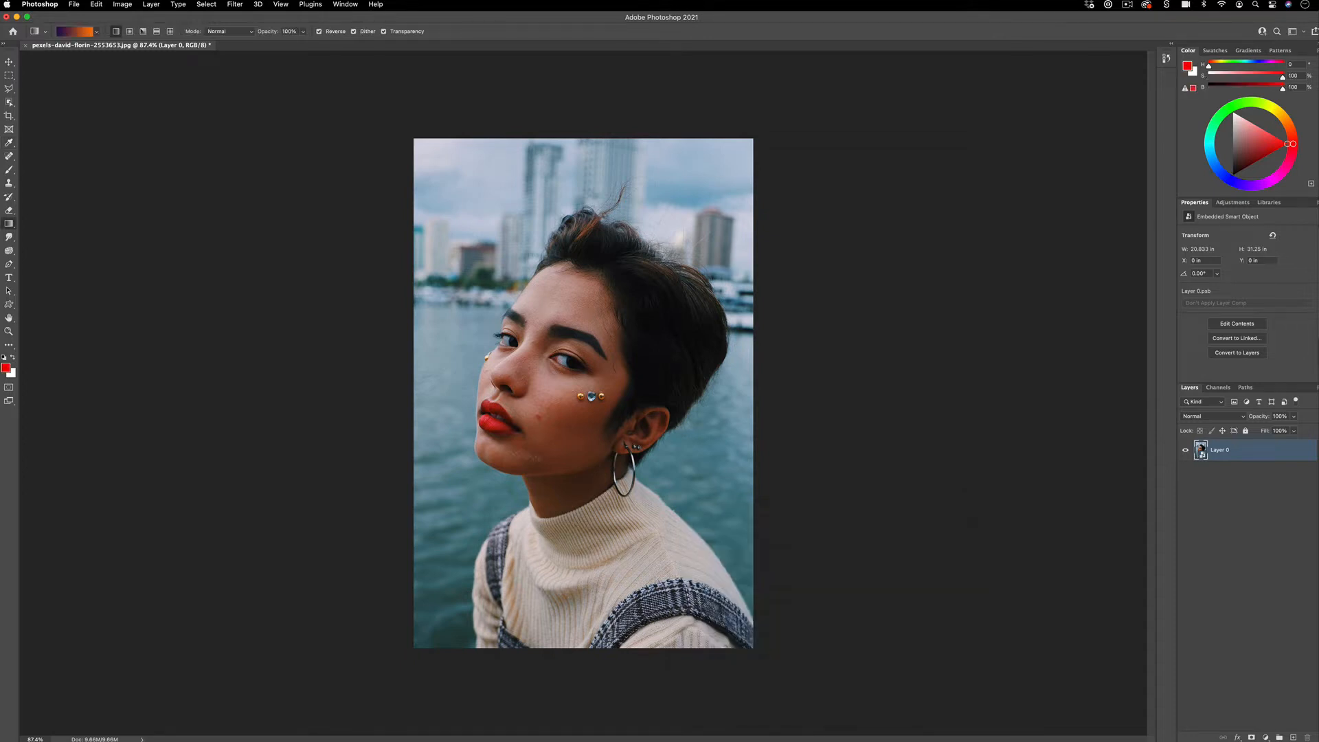
pyautogui.moveTo(965, 439)
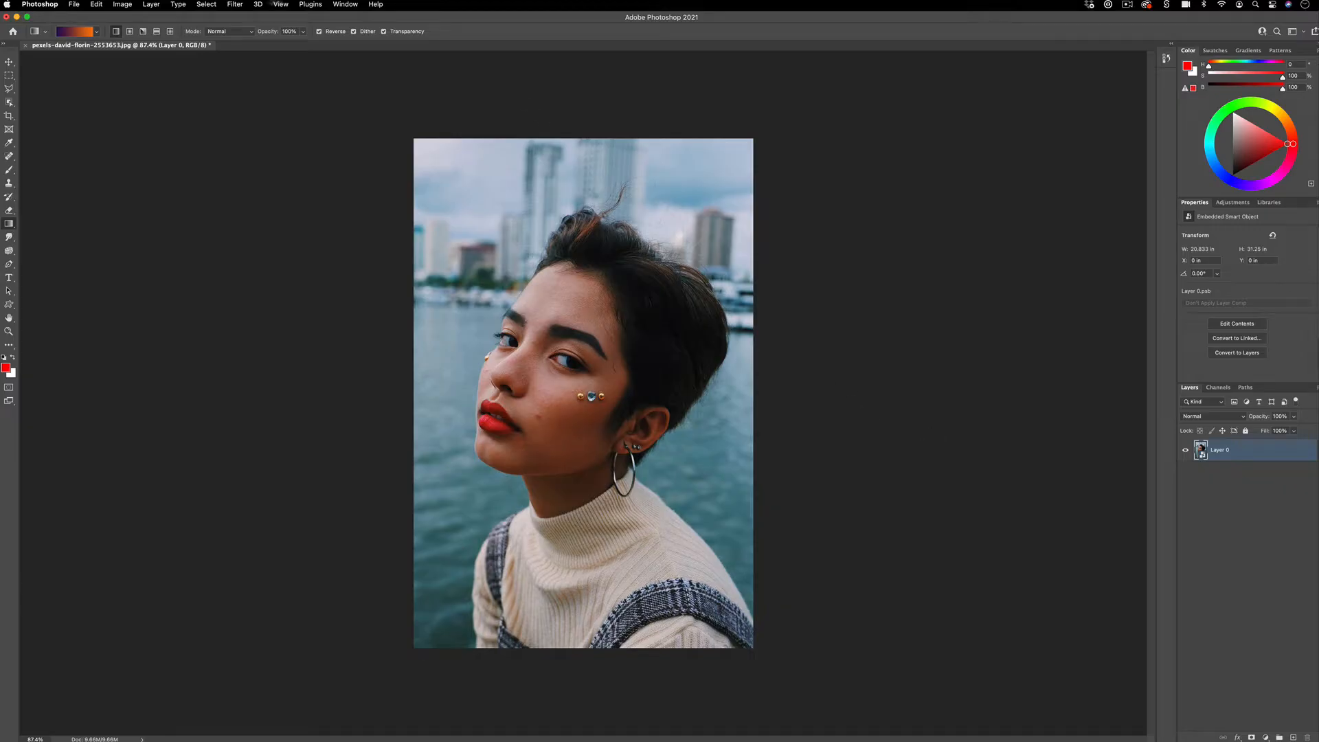
# Open the Halftone Pattern filter in the Filter Gallery and set contrast to about 31
pyautogui.click(237, 4)
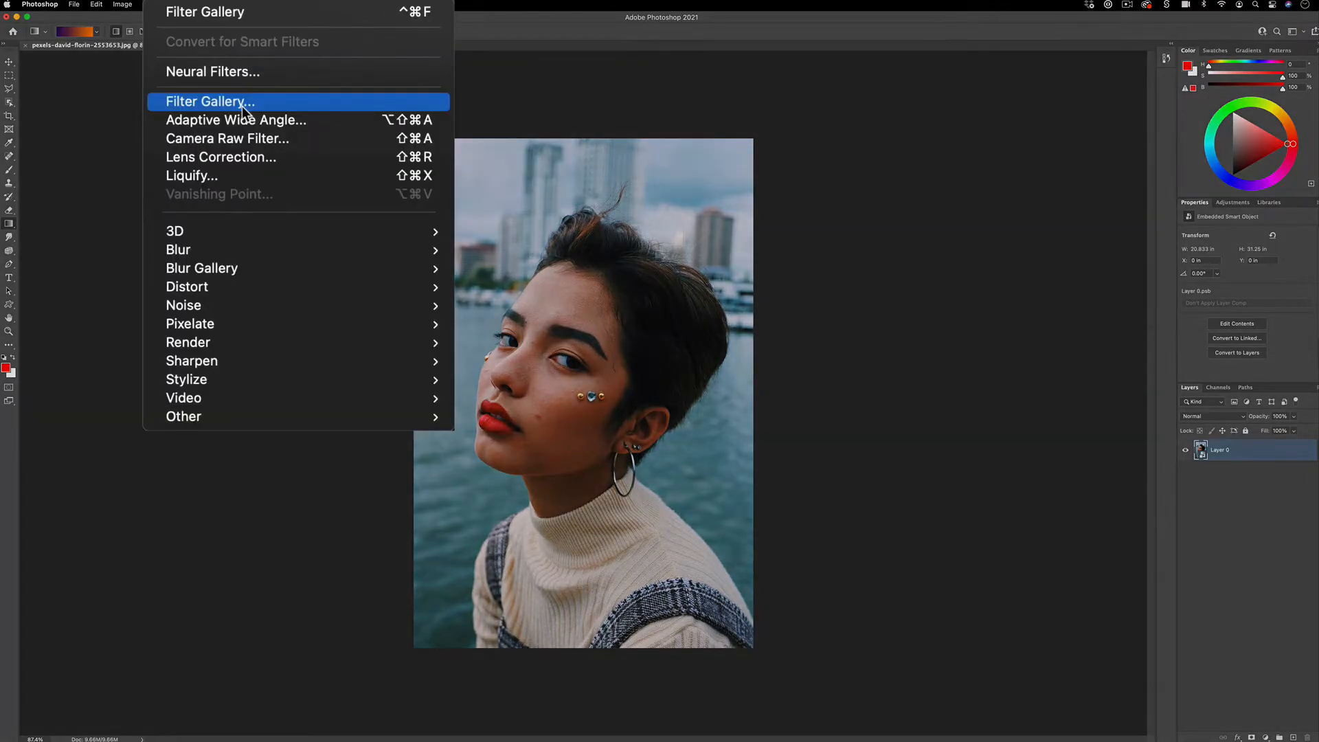
pyautogui.click(209, 101)
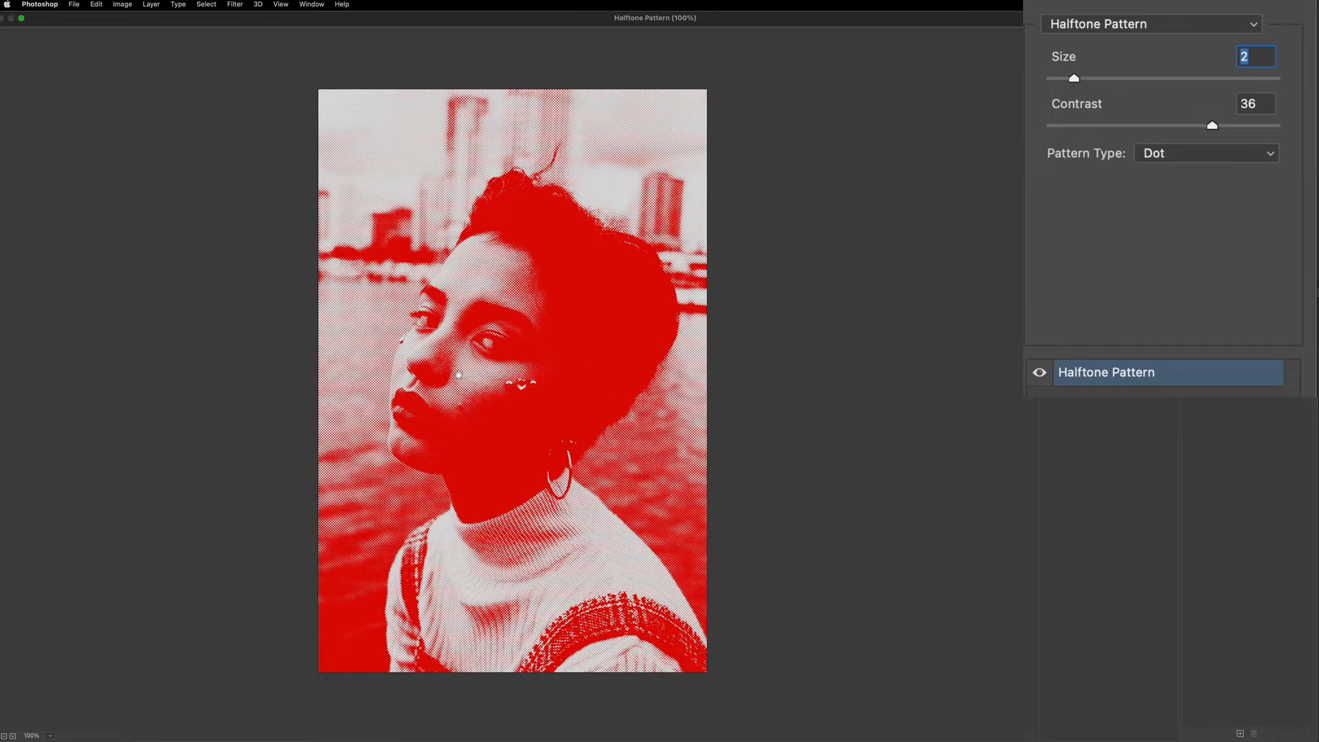
pyautogui.moveTo(1212, 125); pyautogui.dragTo(1153, 125)
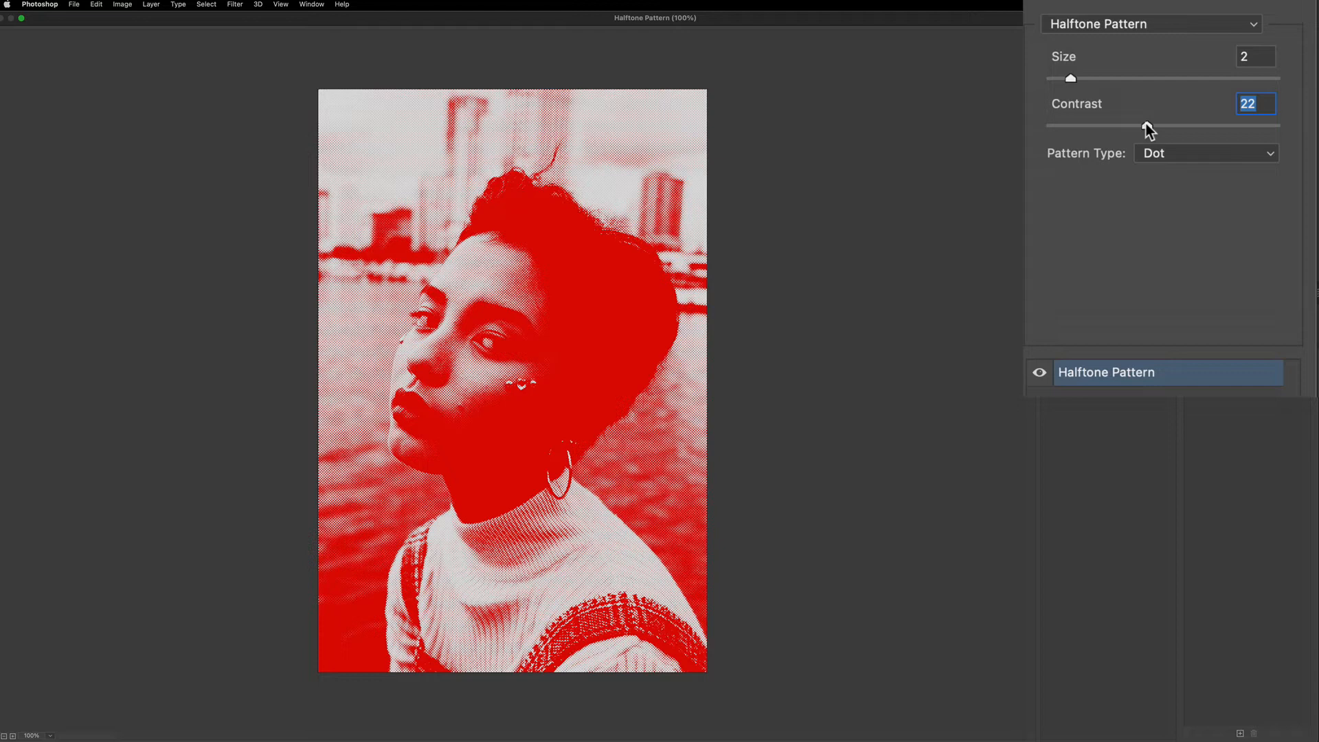
pyautogui.moveTo(1147, 125); pyautogui.dragTo(1050, 125)
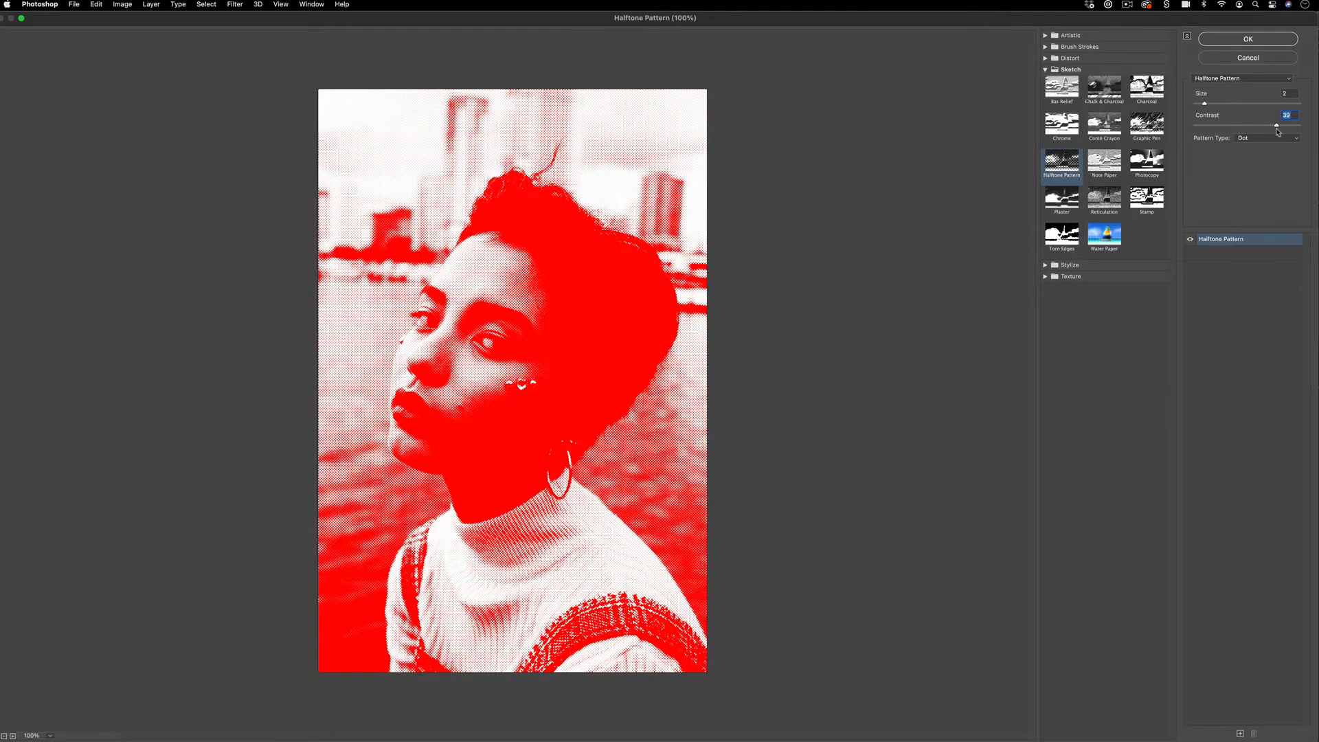
pyautogui.moveTo(1278, 125); pyautogui.dragTo(1249, 124)
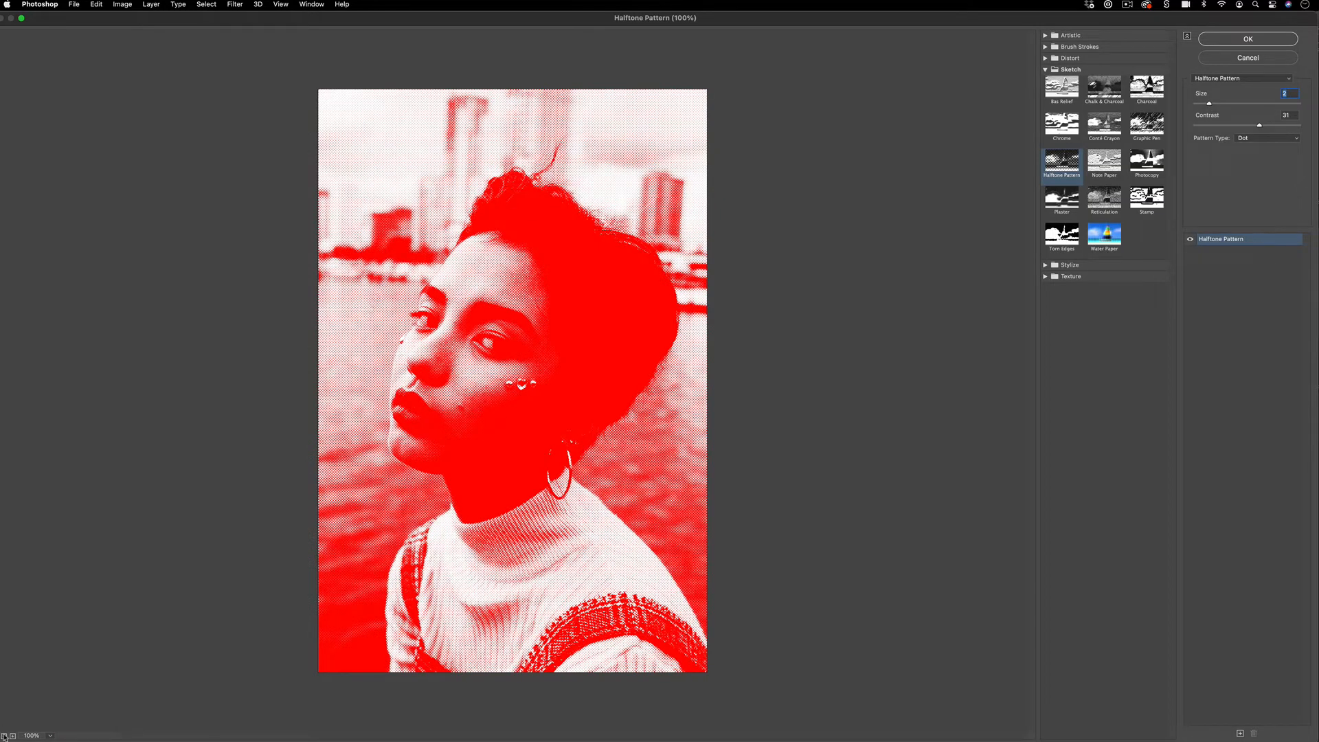
# Zoom the preview out and set the halftone dot size to 3
pyautogui.click(6, 735)
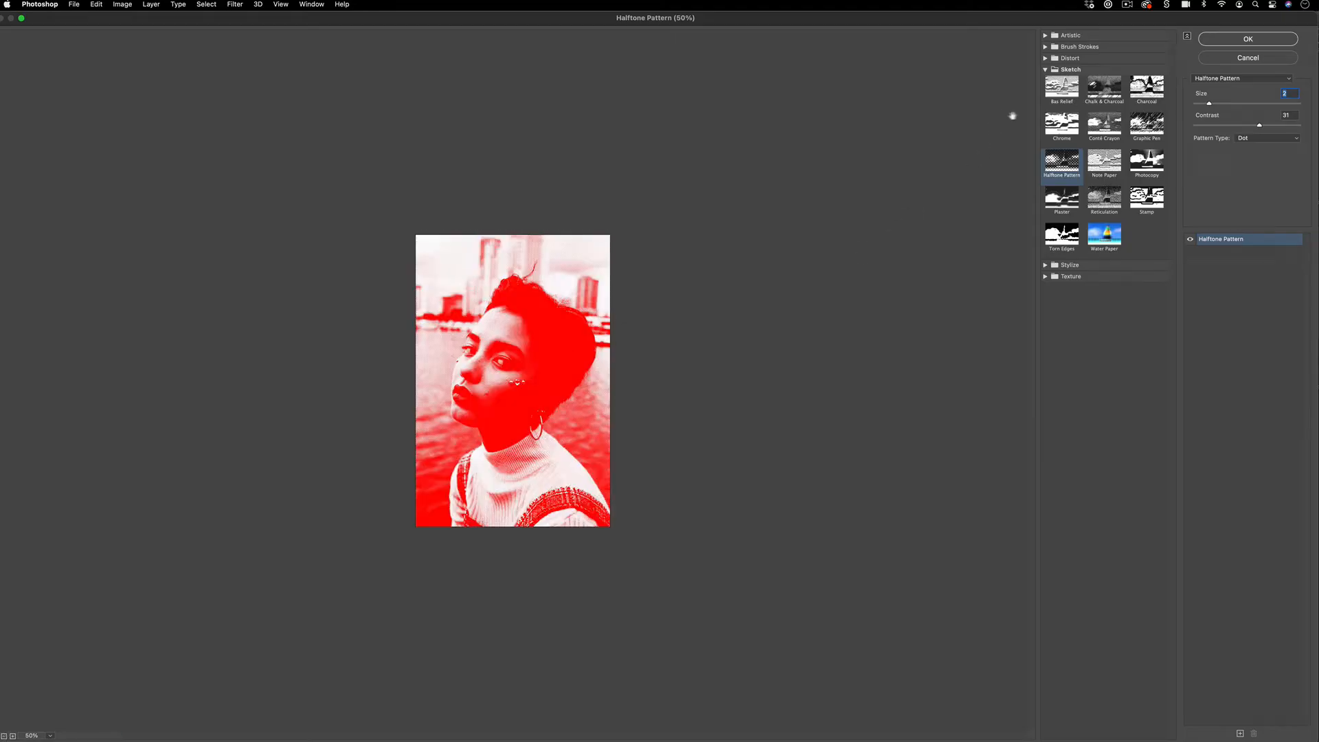
pyautogui.moveTo(1207, 104); pyautogui.dragTo(1266, 104)
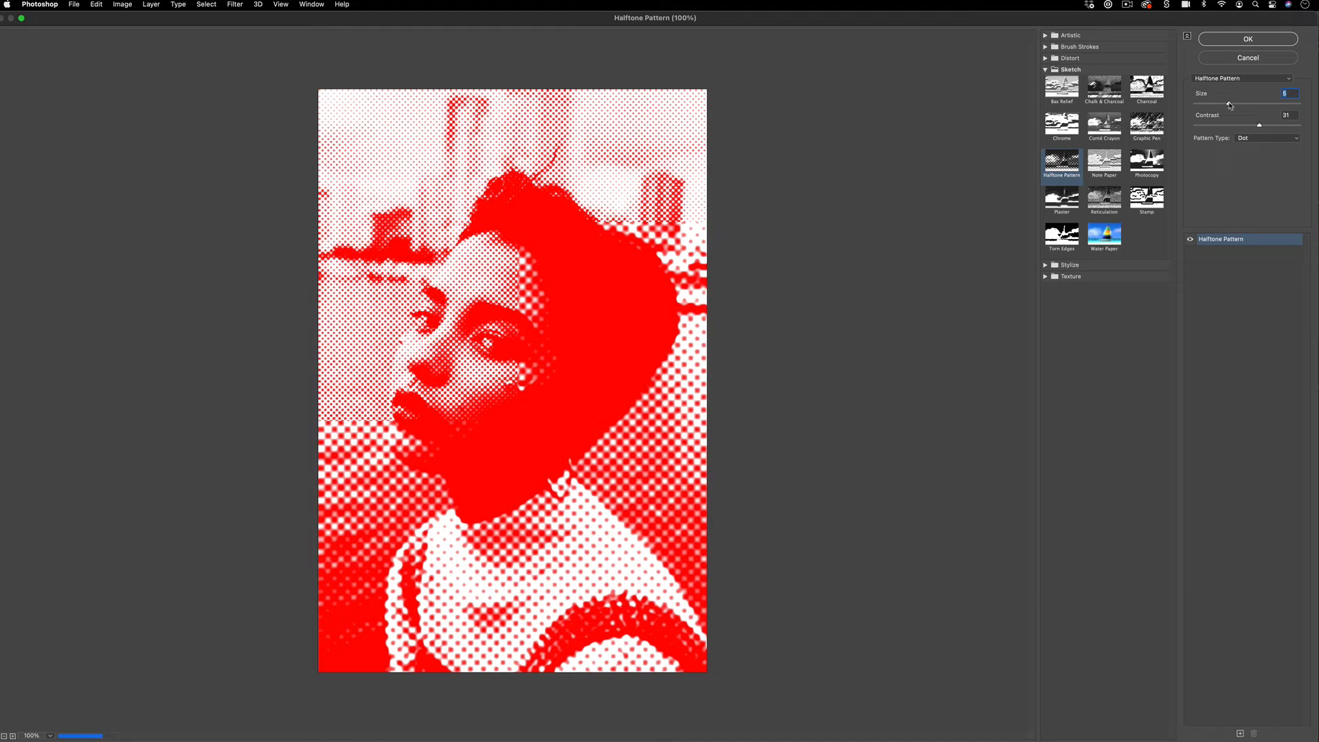
pyautogui.moveTo(1228, 103); pyautogui.dragTo(1224, 103)
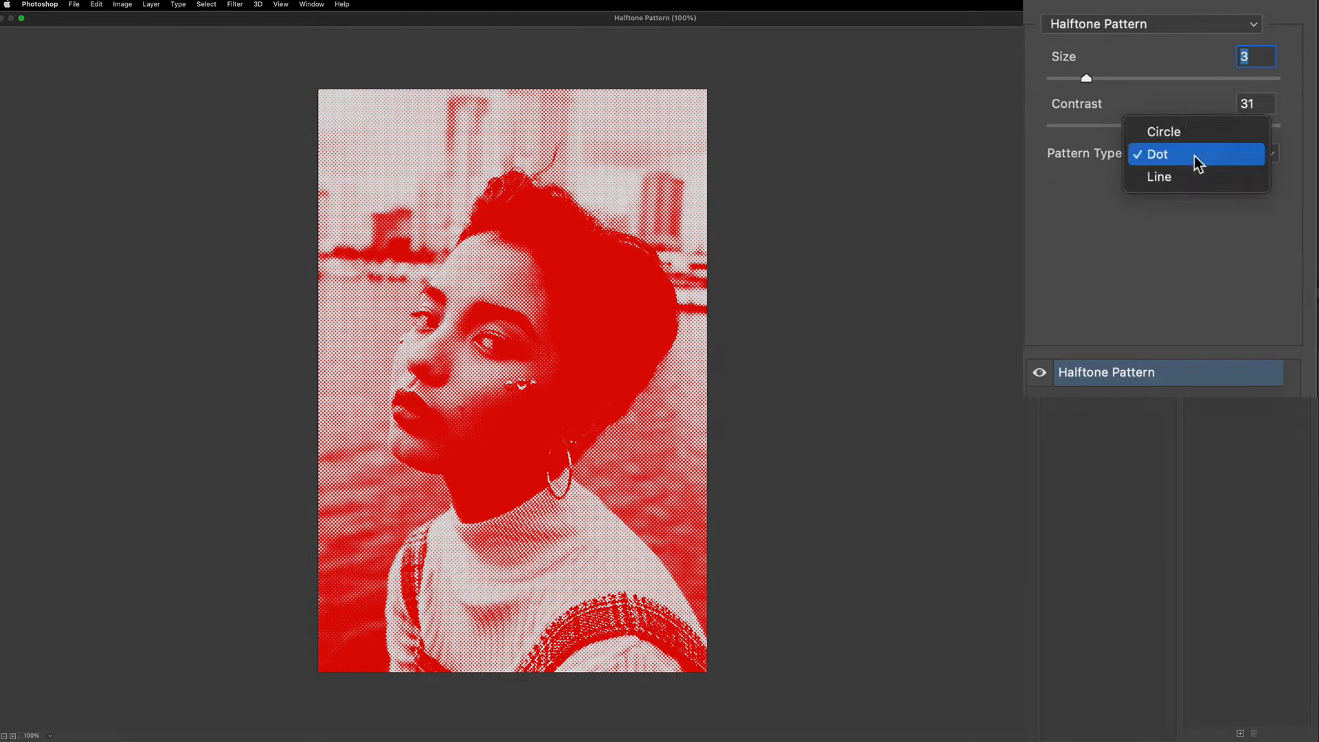
pyautogui.click(1164, 131)
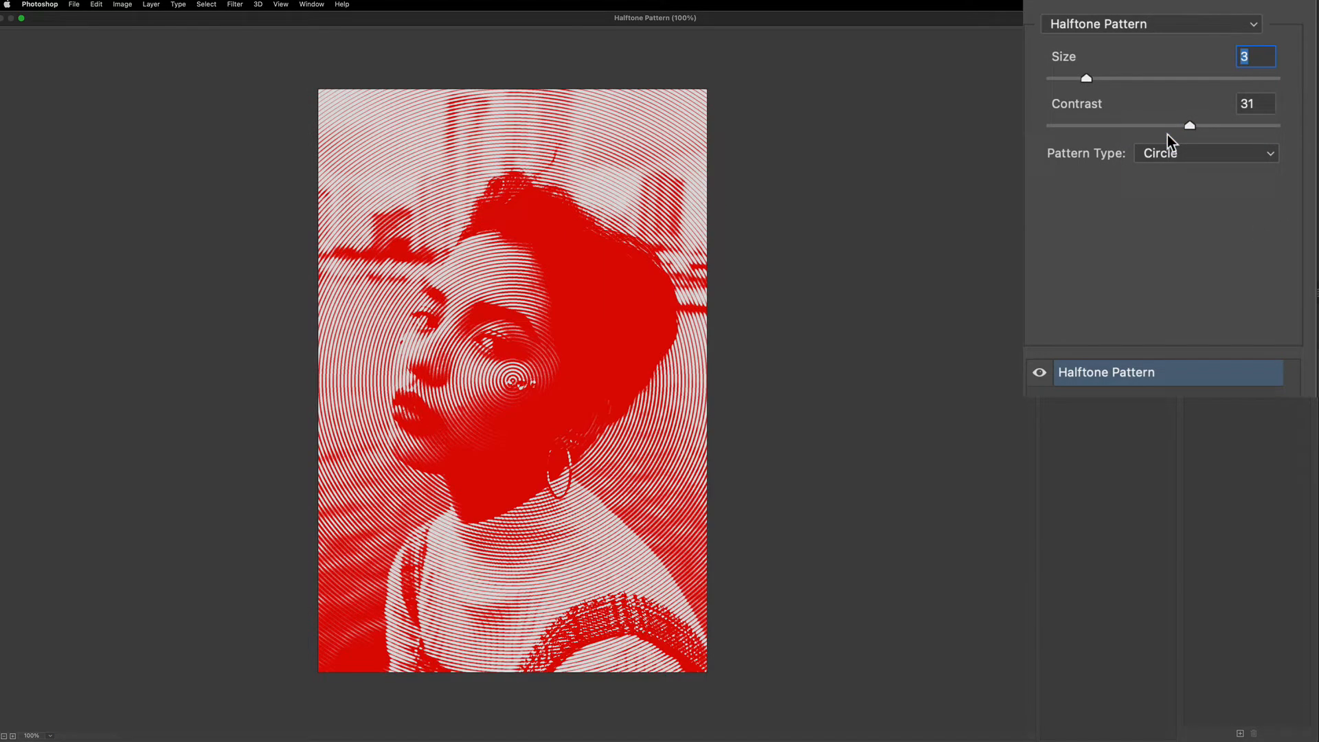
pyautogui.click(1205, 153)
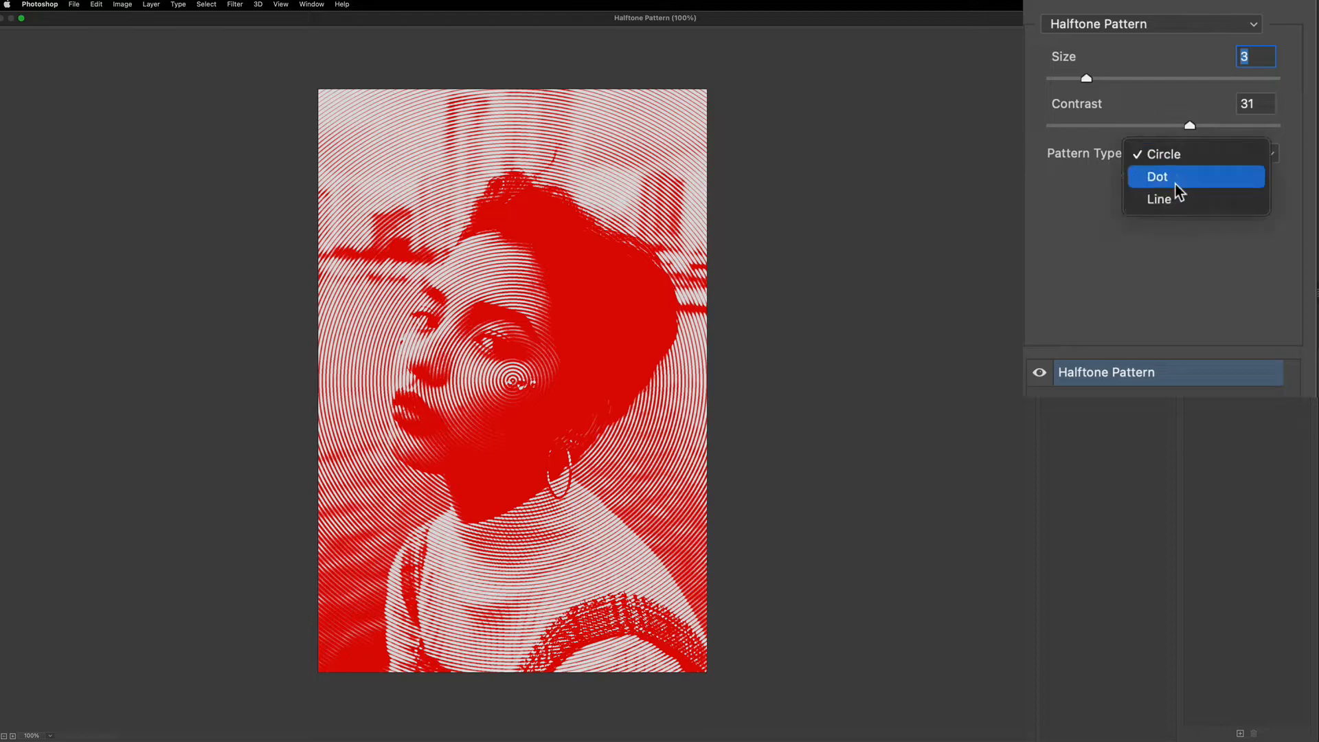
pyautogui.click(1157, 176)
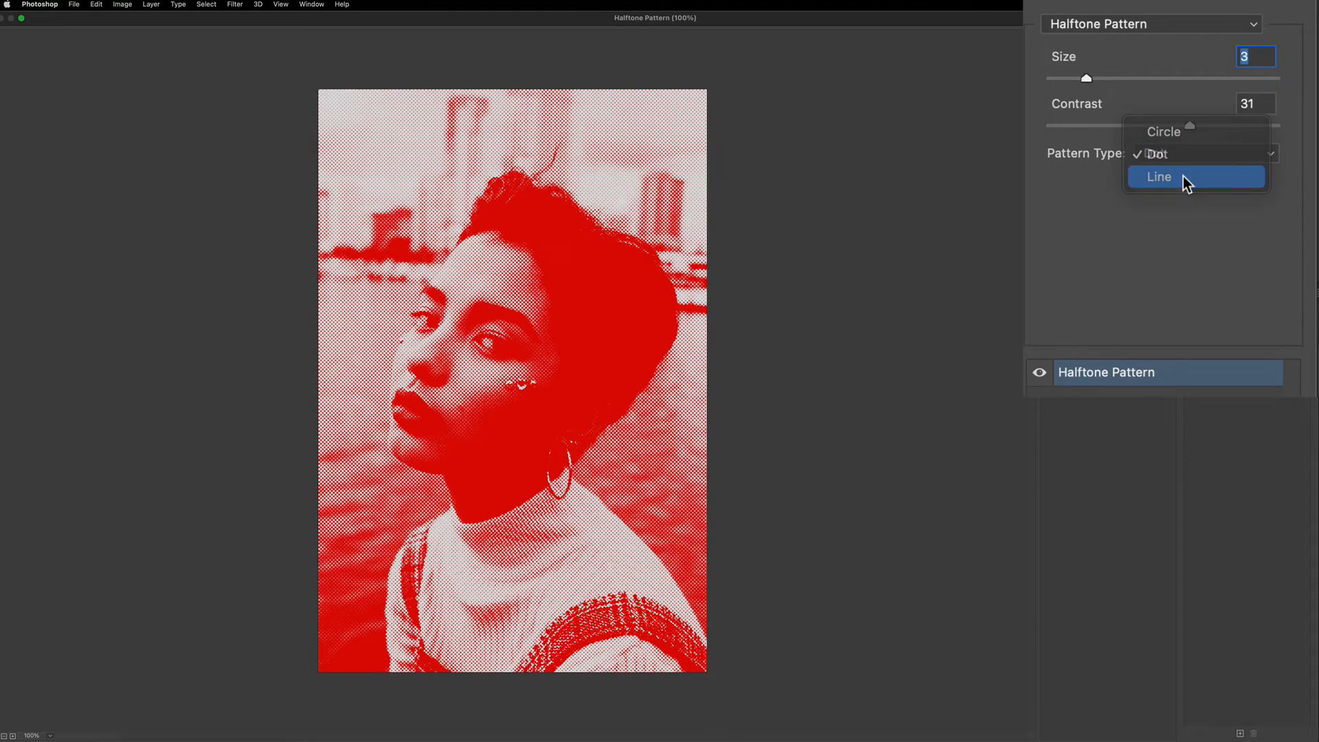
pyautogui.click(1158, 176)
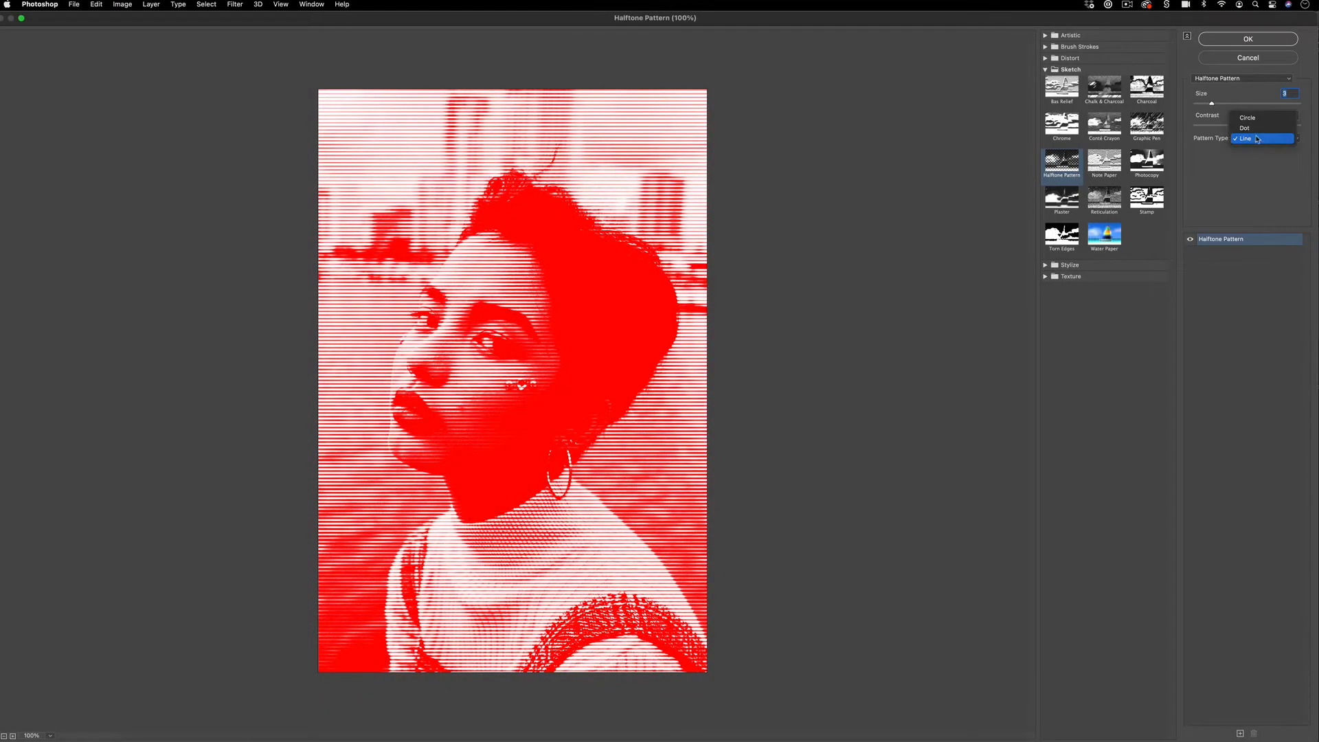
pyautogui.click(1246, 128)
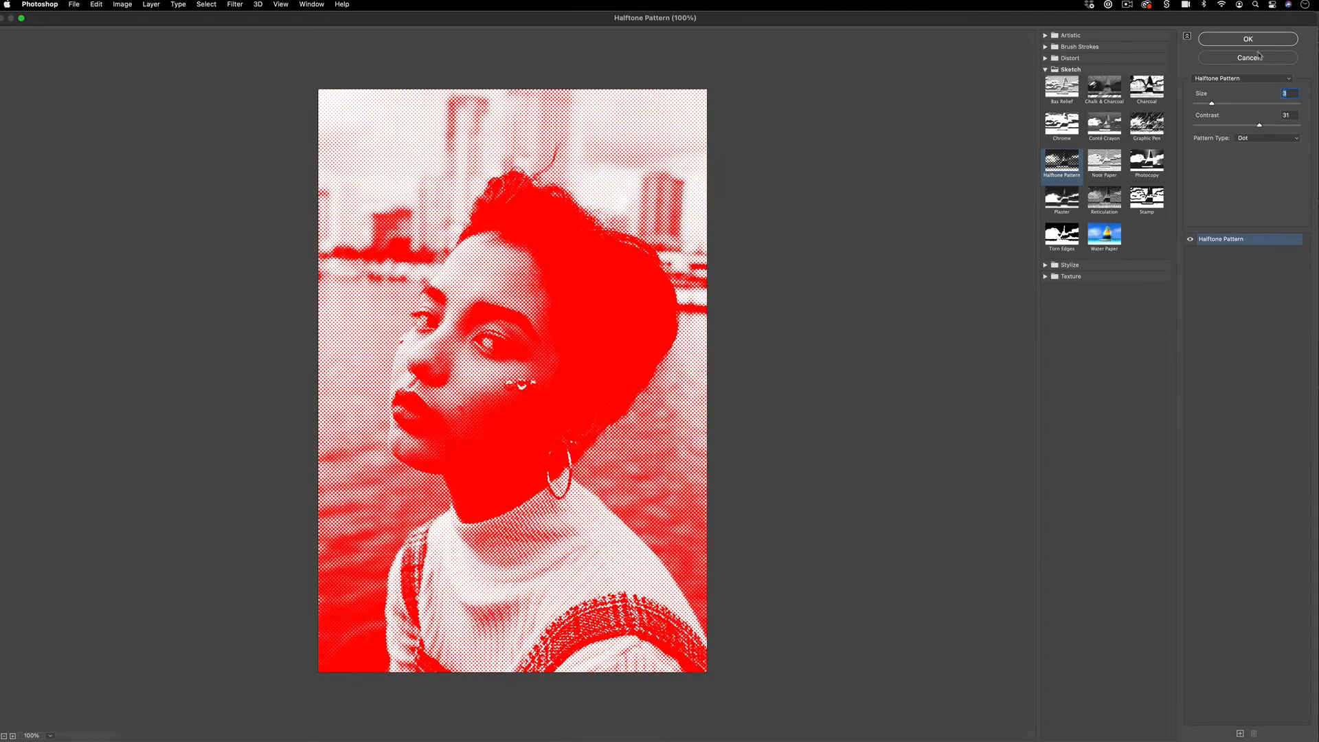
# Apply the halftone as a Filter Gallery smart filter, then hide that filter
pyautogui.click(1252, 38)
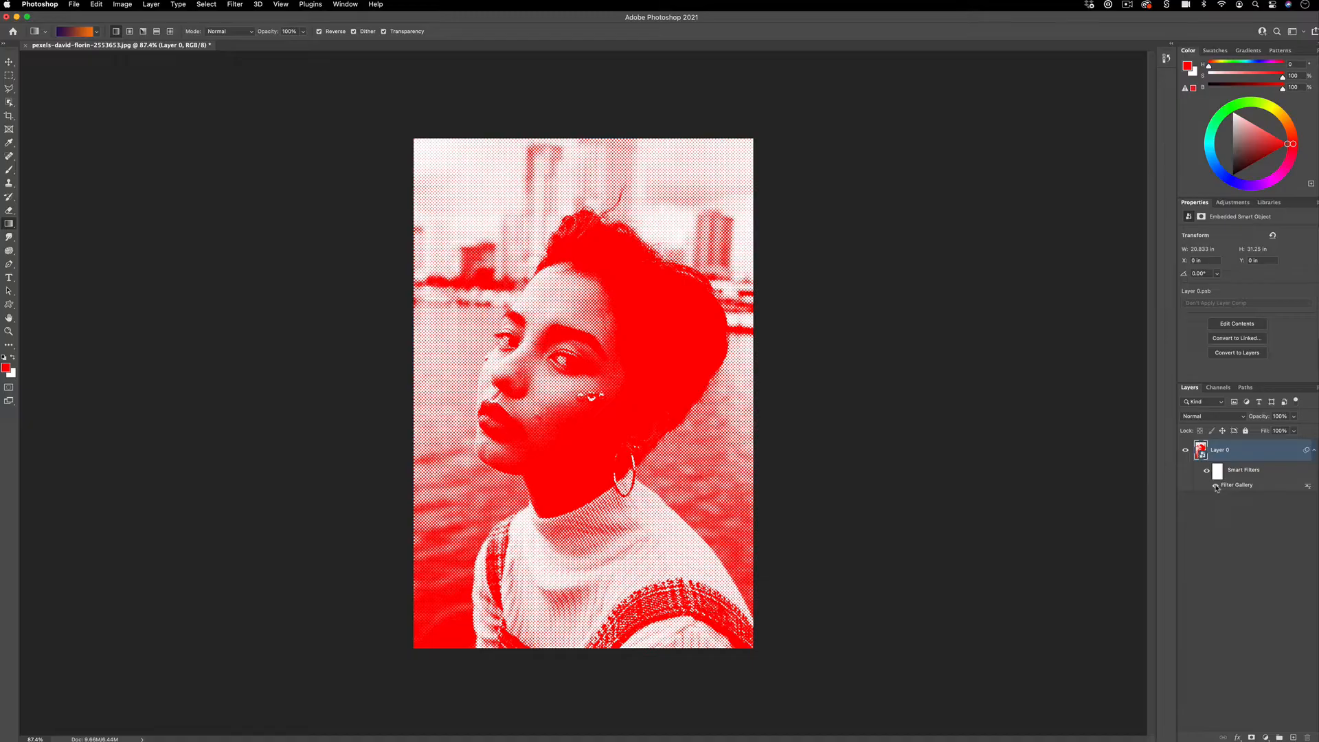
pyautogui.click(1214, 485)
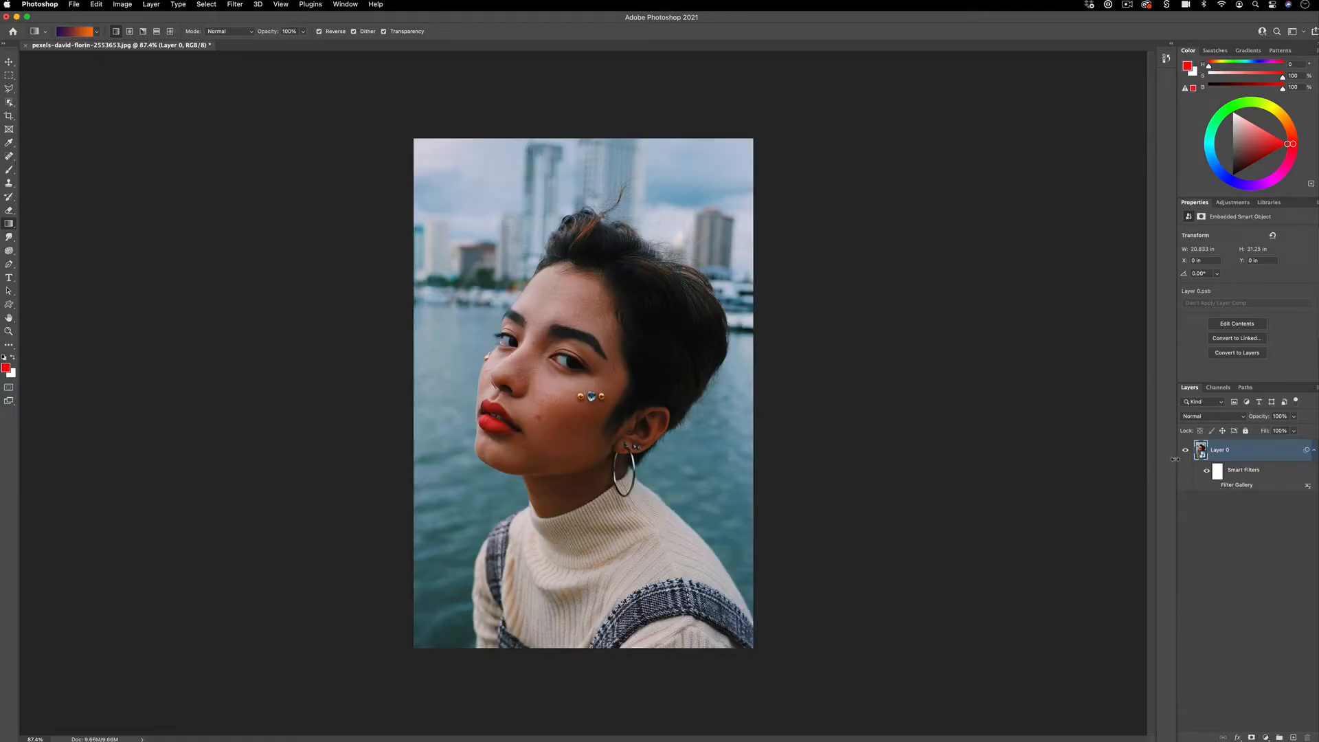
# Apply Pixelate > Color Halftone with Max Radius 30 and all channel angles at 45
pyautogui.click(238, 4)
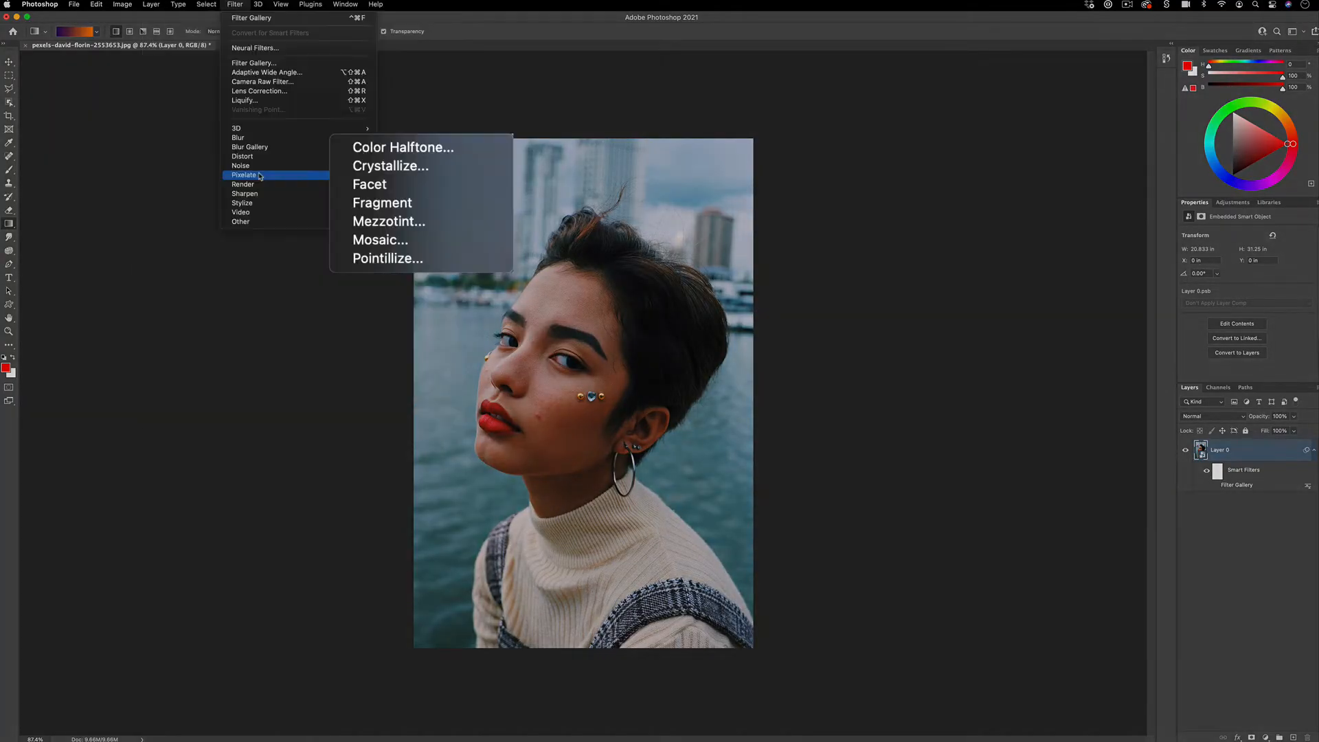
pyautogui.click(402, 147)
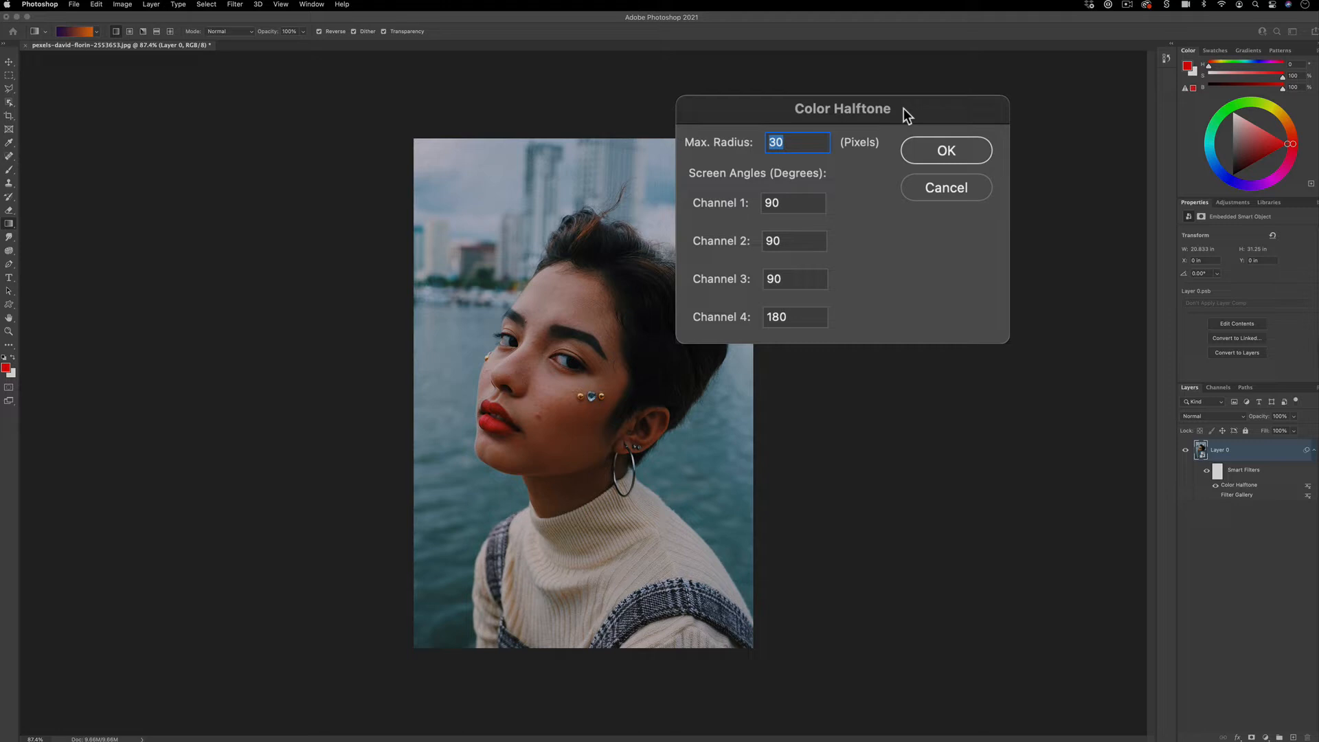
pyautogui.moveTo(817, 184)
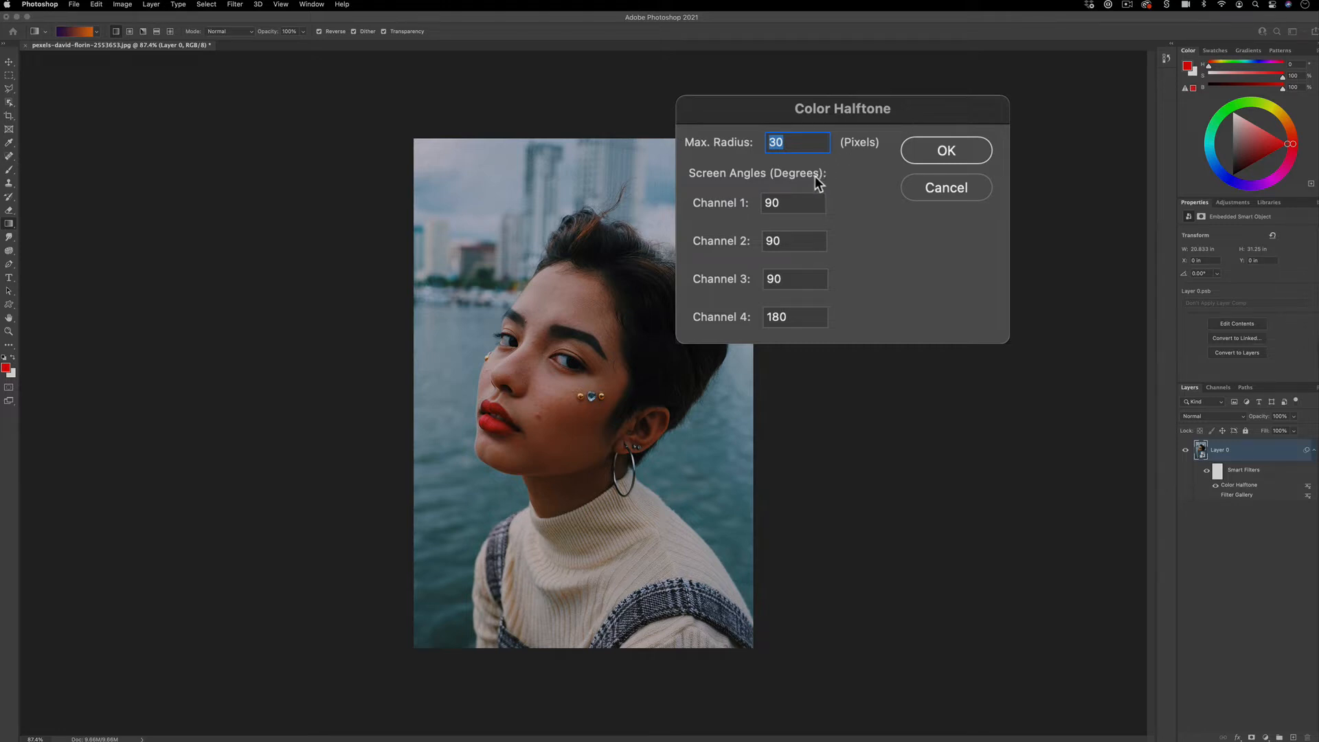
pyautogui.moveTo(739, 211)
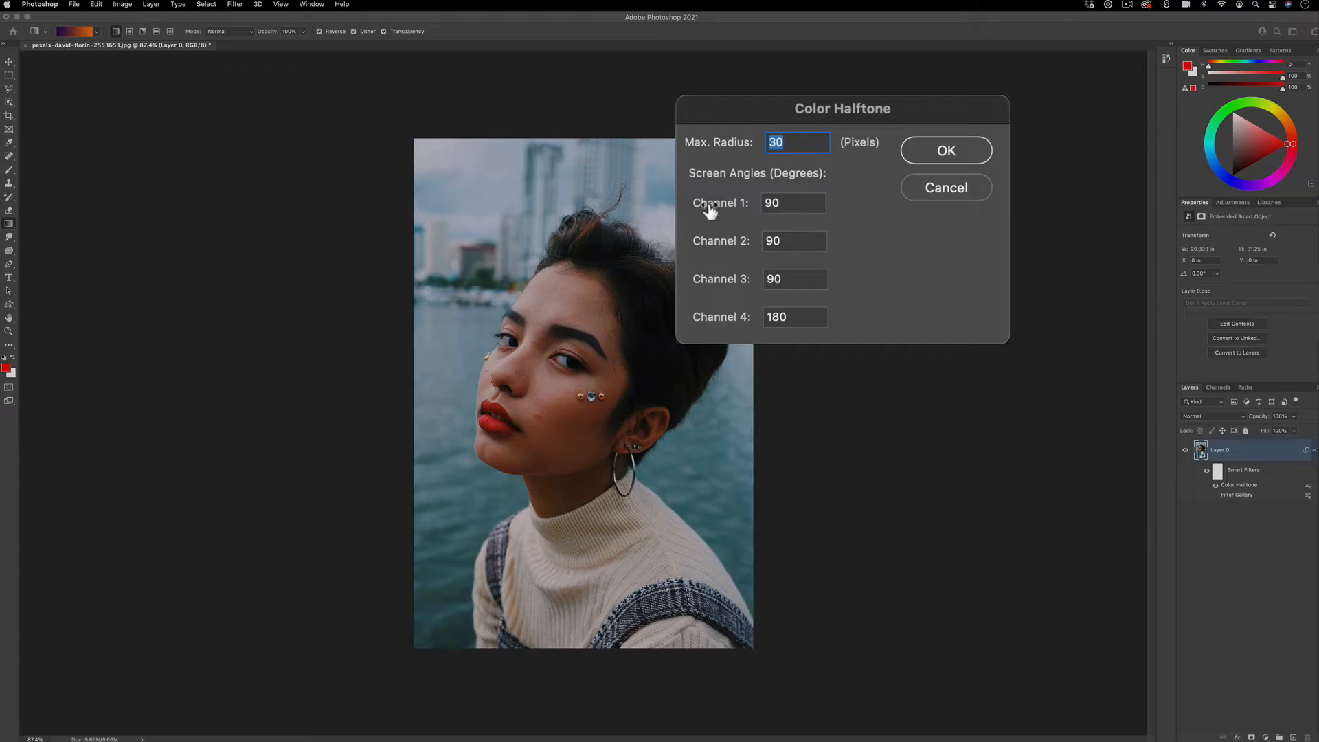
pyautogui.moveTo(756, 246)
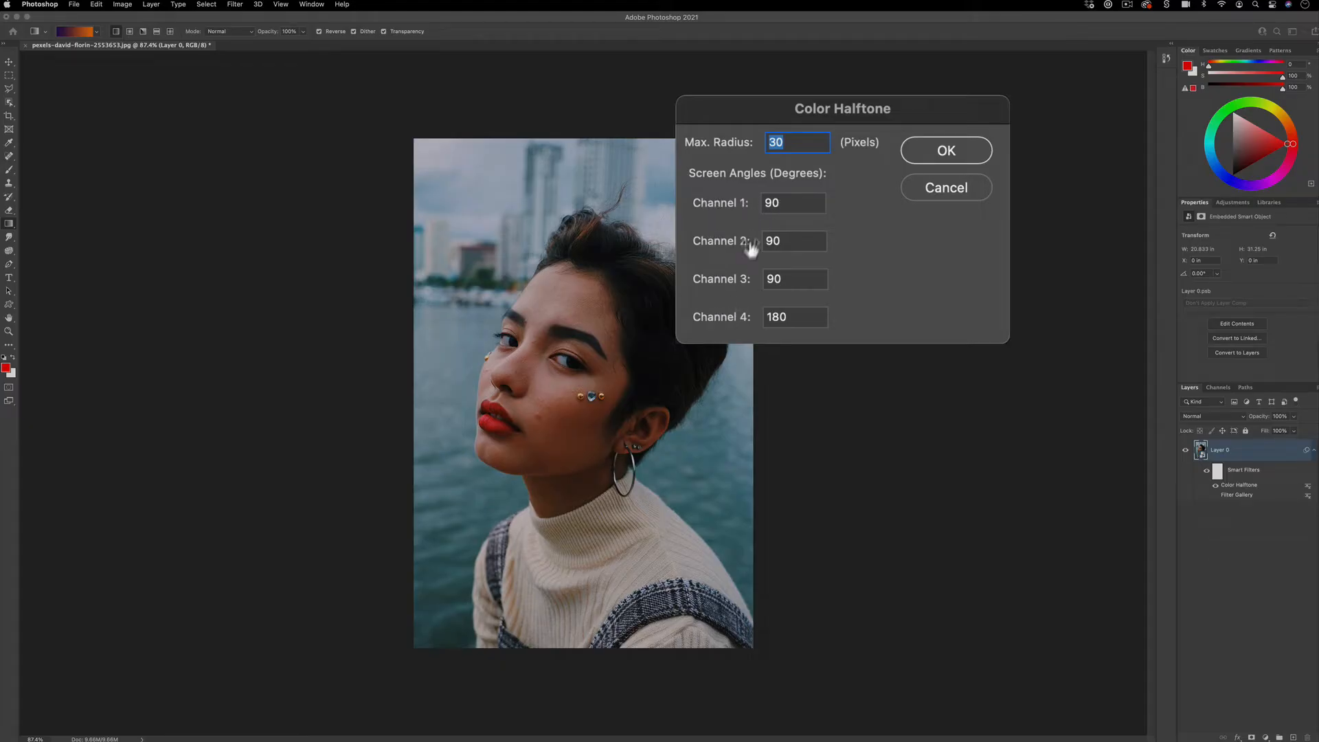
pyautogui.moveTo(799, 261)
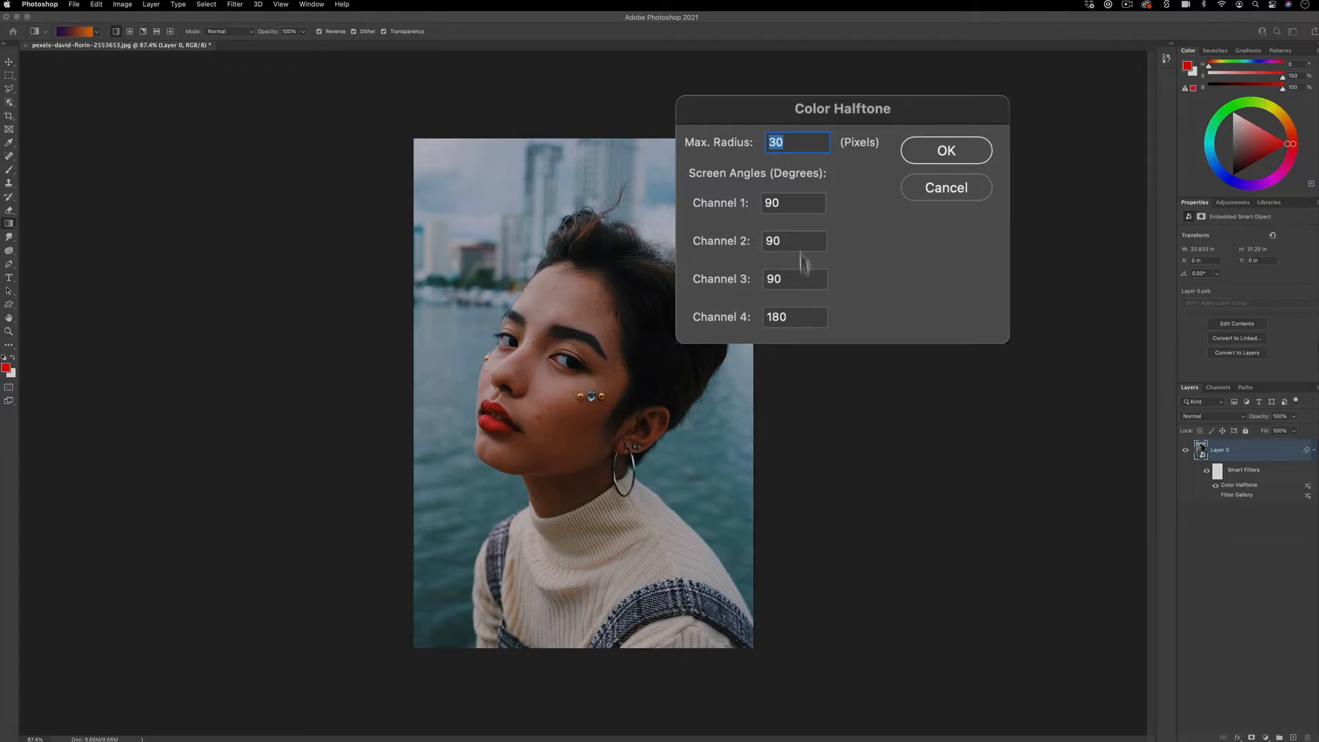
pyautogui.write('45')
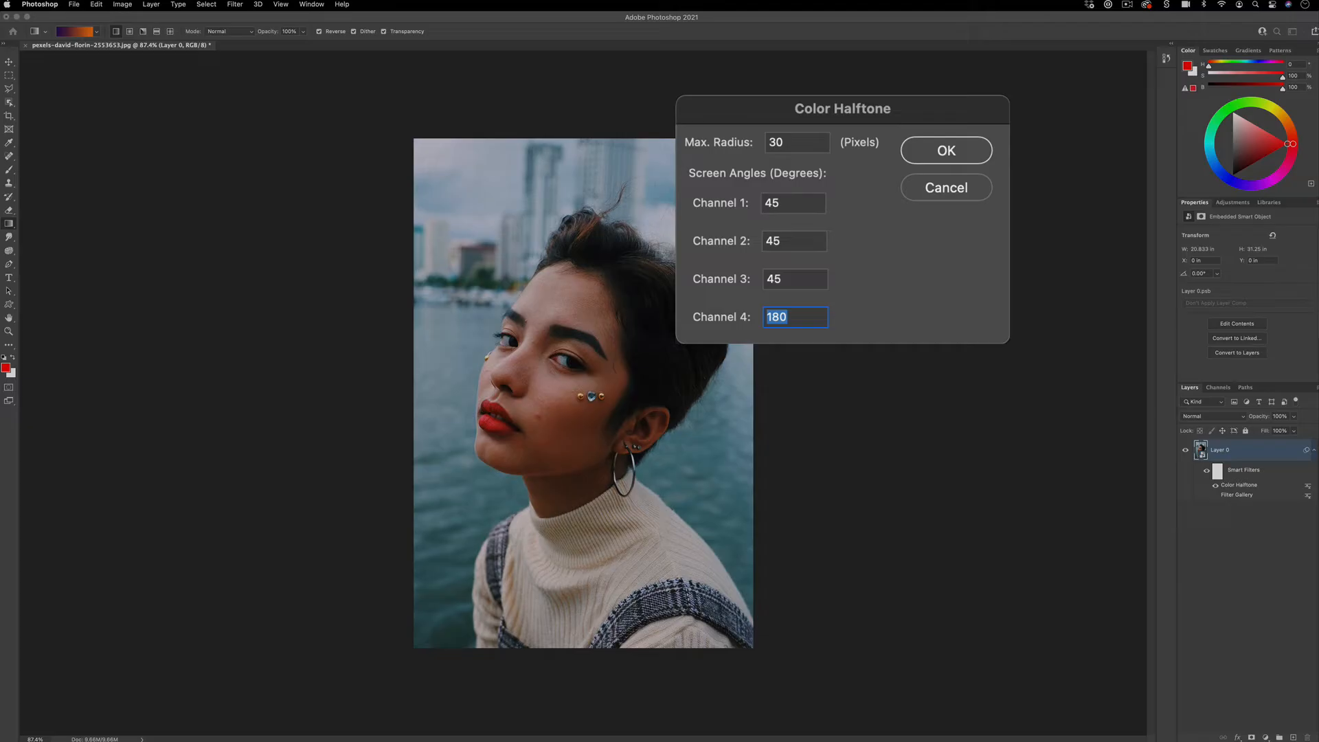
pyautogui.write('45')
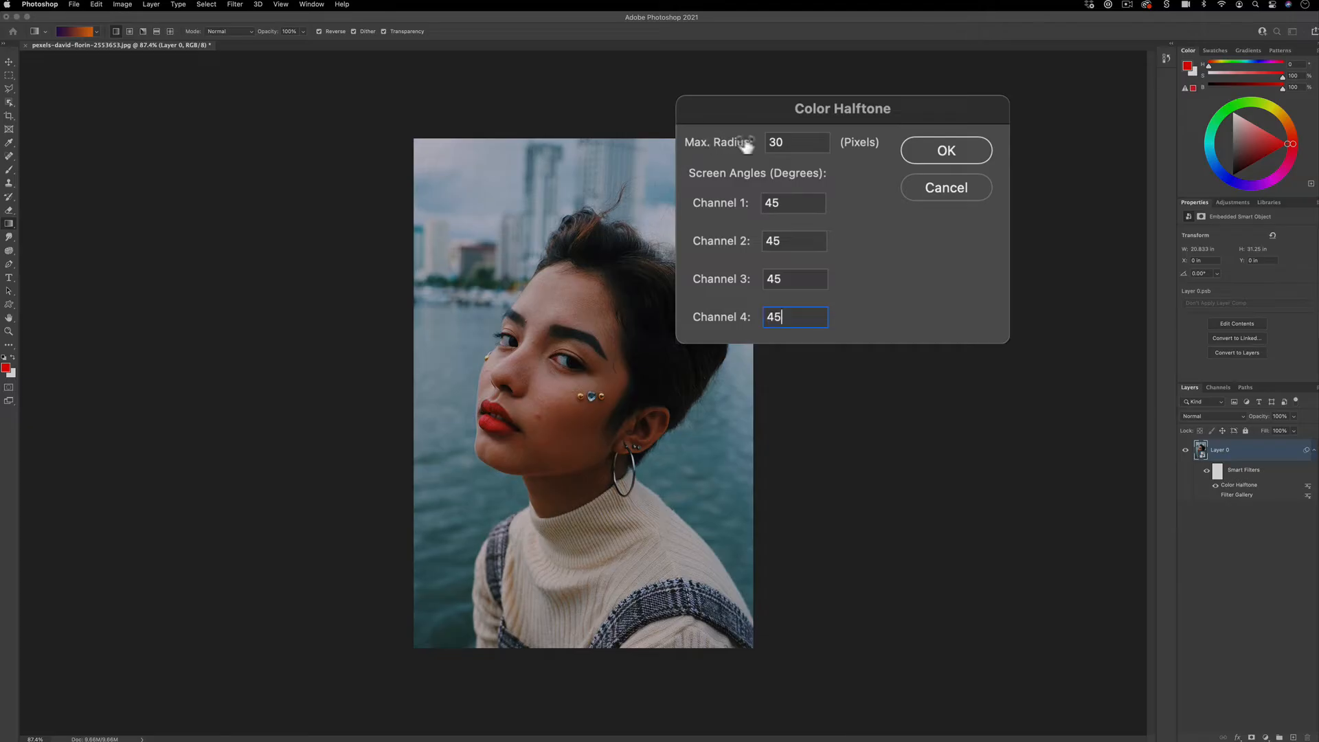
pyautogui.click(804, 142)
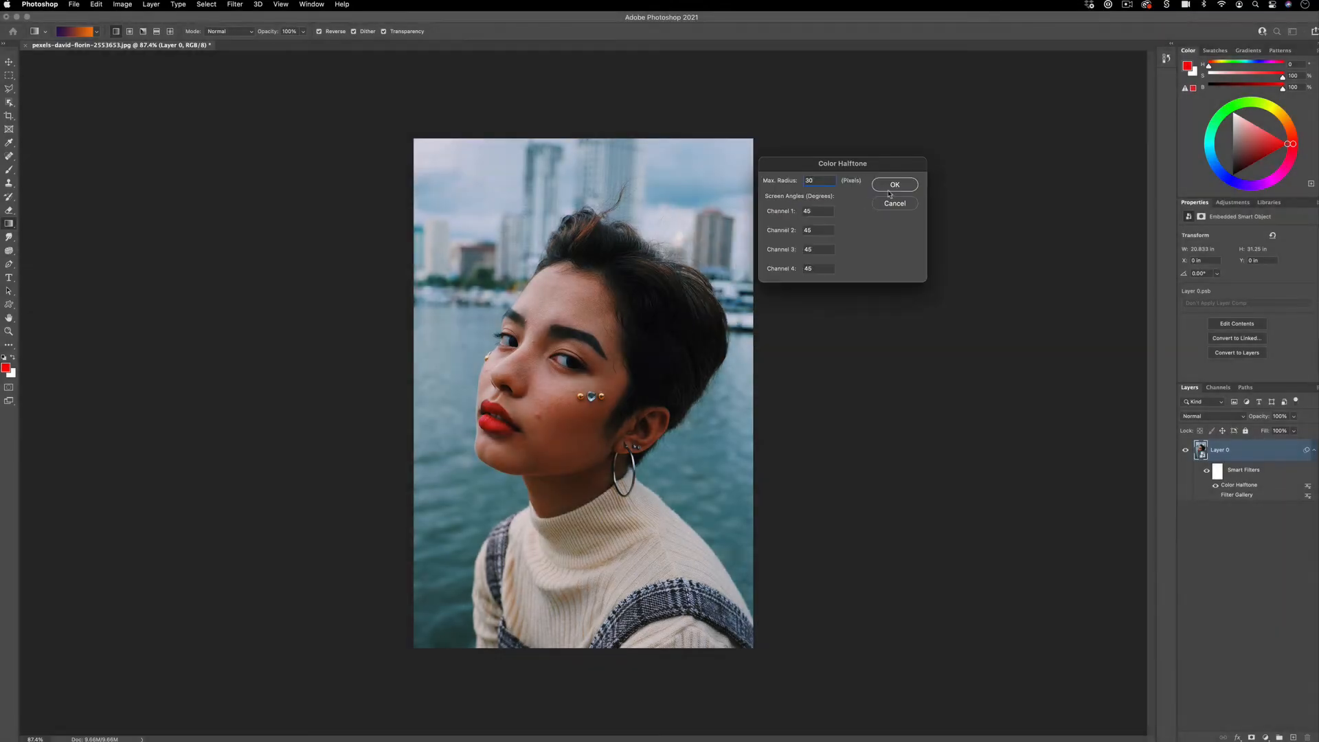
pyautogui.click(895, 184)
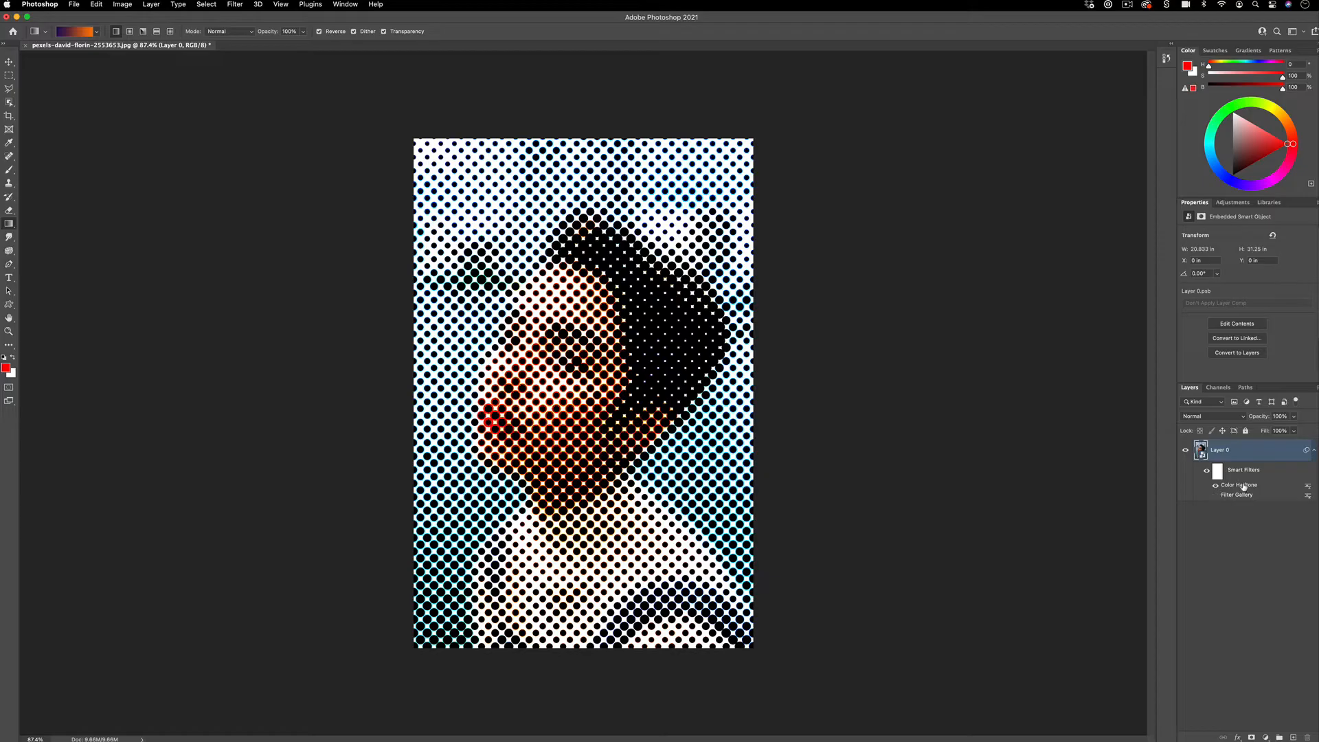
# Reopen the Color Halftone smart filter and lower Max Radius for finer dots
pyautogui.doubleClick(1238, 485)
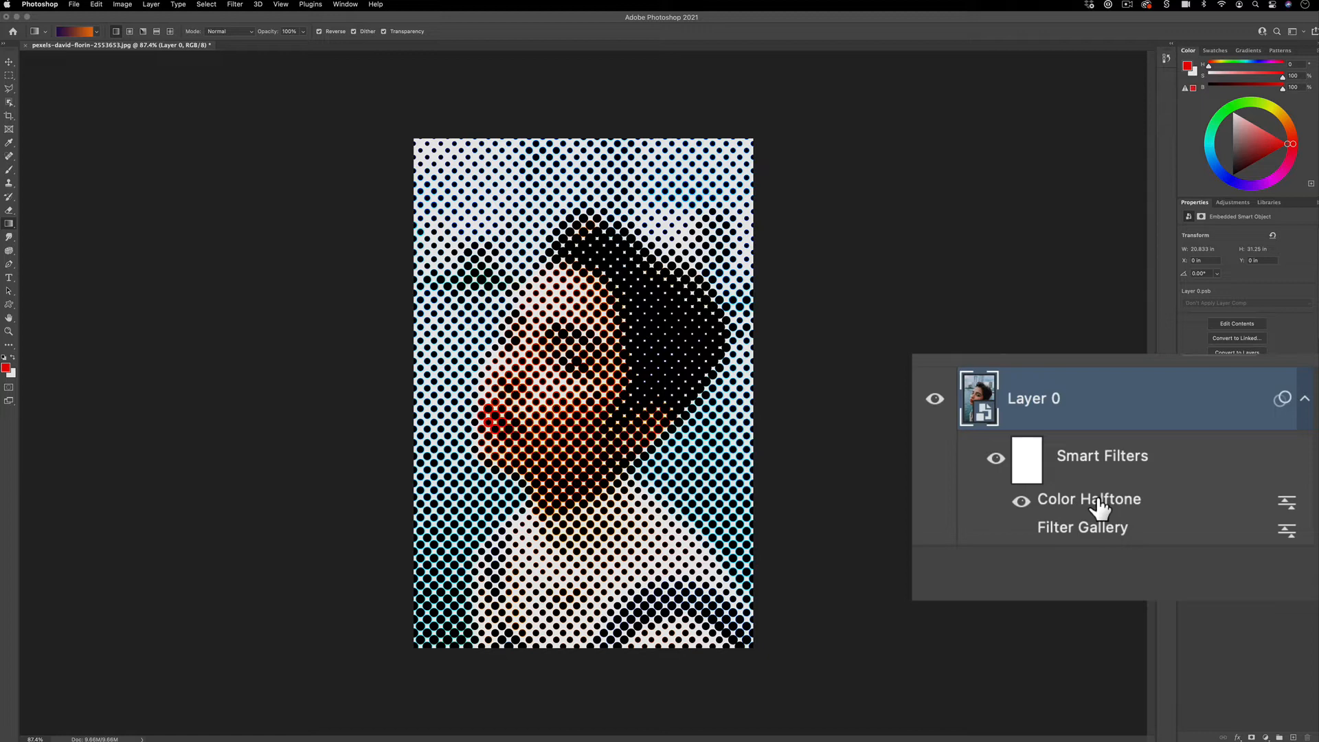
pyautogui.doubleClick(1088, 499)
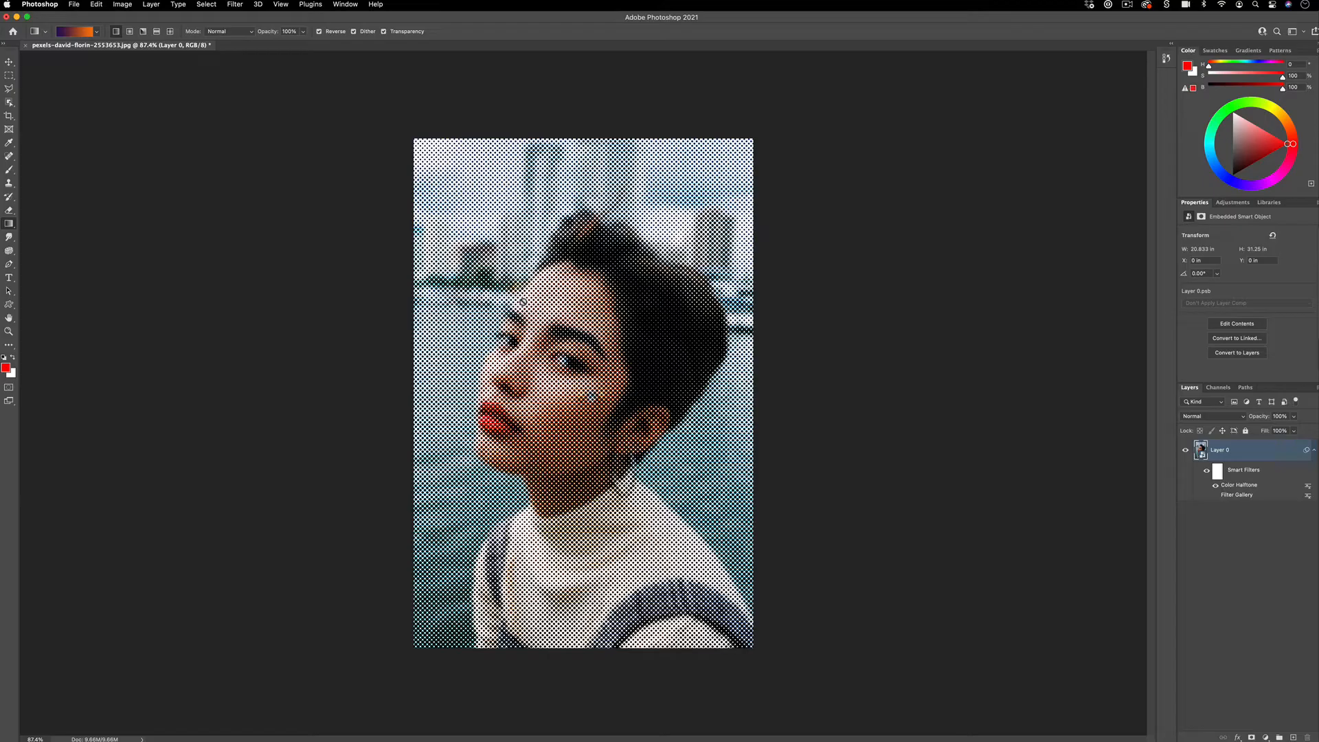
# Add the Gradient Map 1 adjustment layer tinting red-to-white and open its Gradient Editor
pyautogui.click(150, 4)
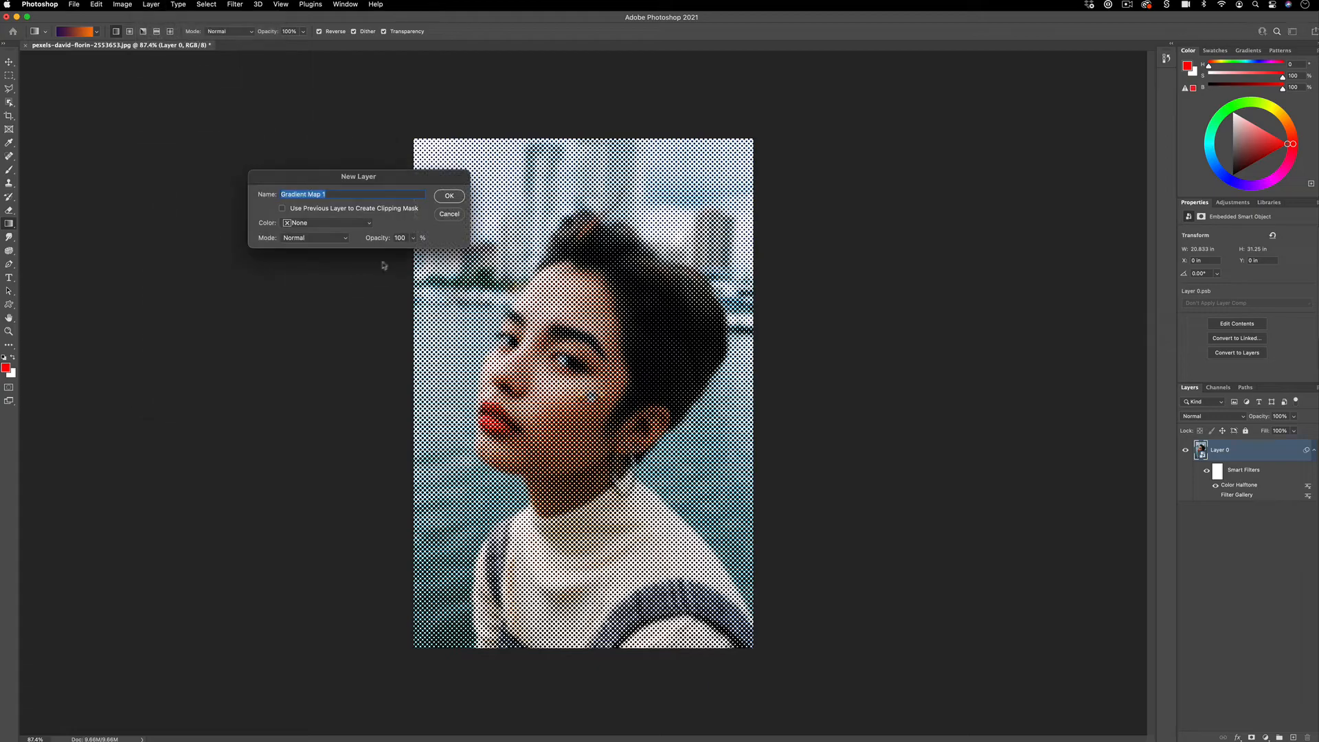
pyautogui.click(448, 196)
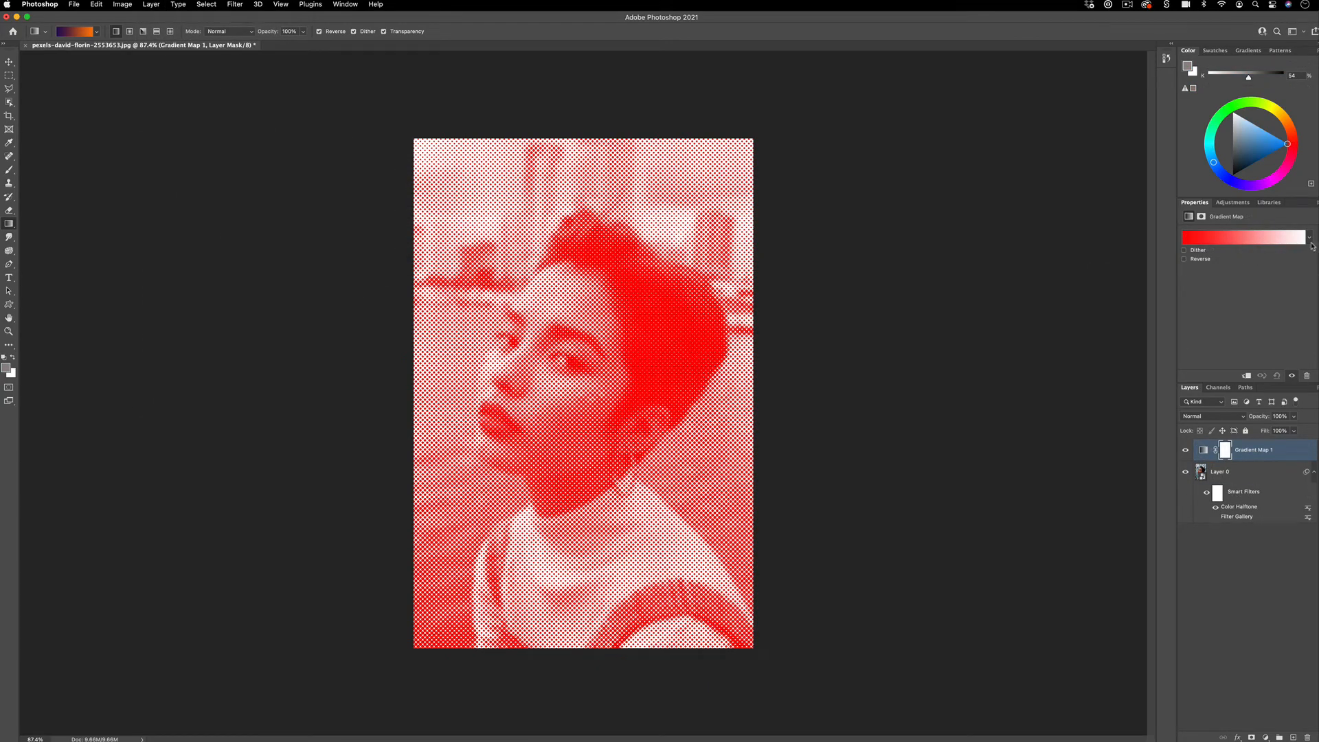
pyautogui.click(1242, 237)
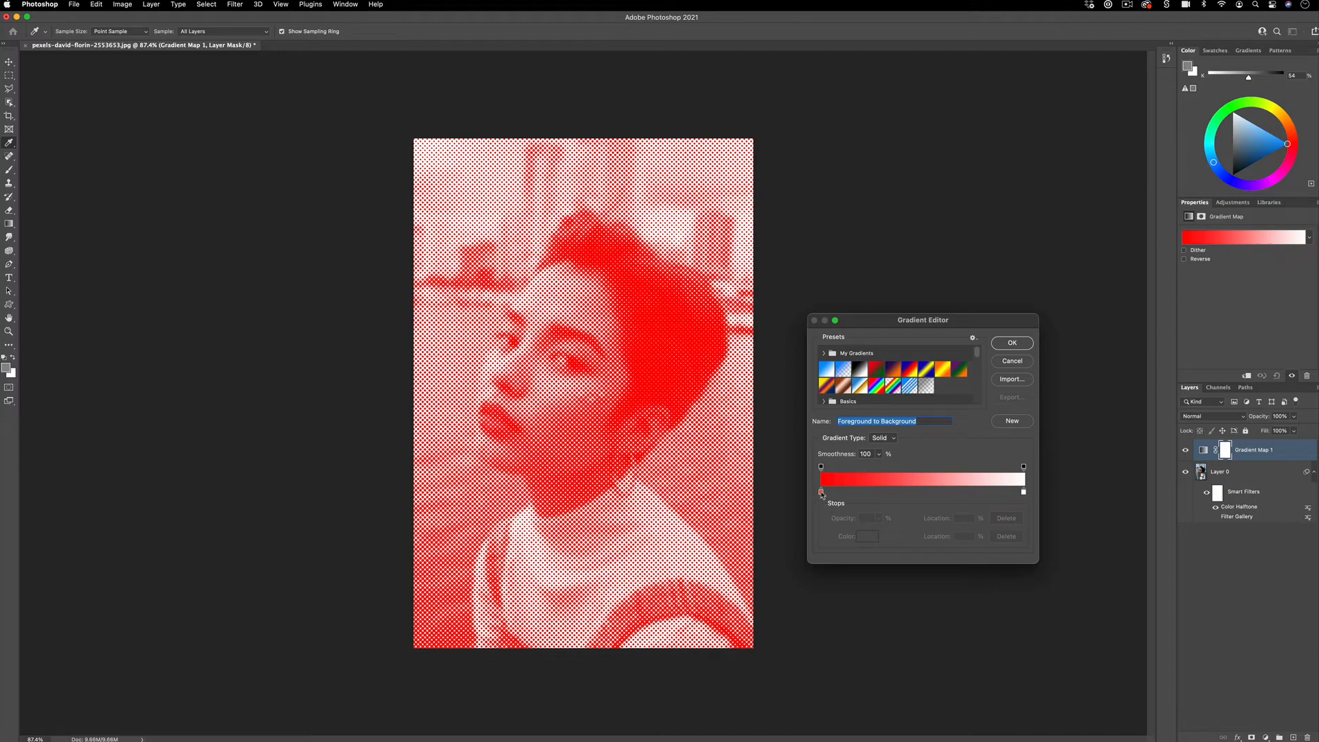
# Make the gradient a hard-edged blue-to-white split by recolouring and moving stops, then accept it
pyautogui.doubleClick(821, 492)
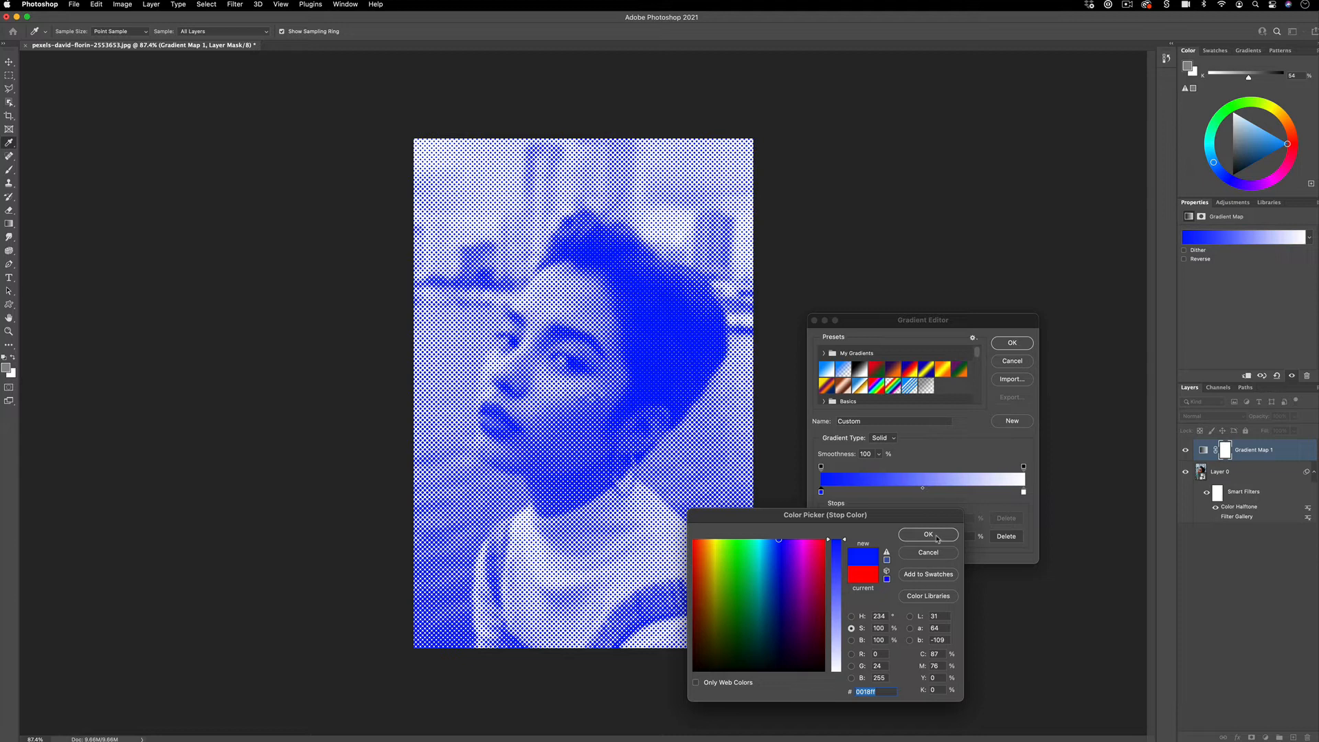
pyautogui.click(927, 535)
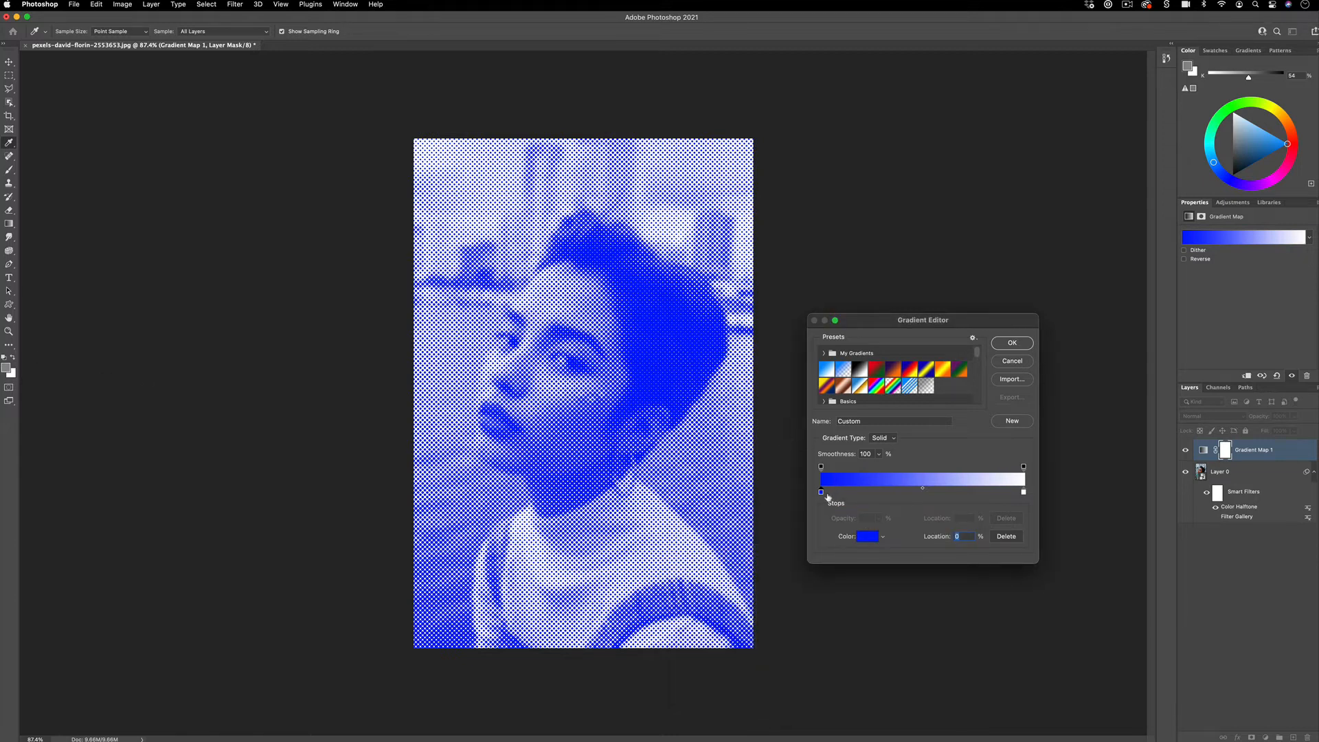
pyautogui.moveTo(821, 492); pyautogui.dragTo(877, 492)
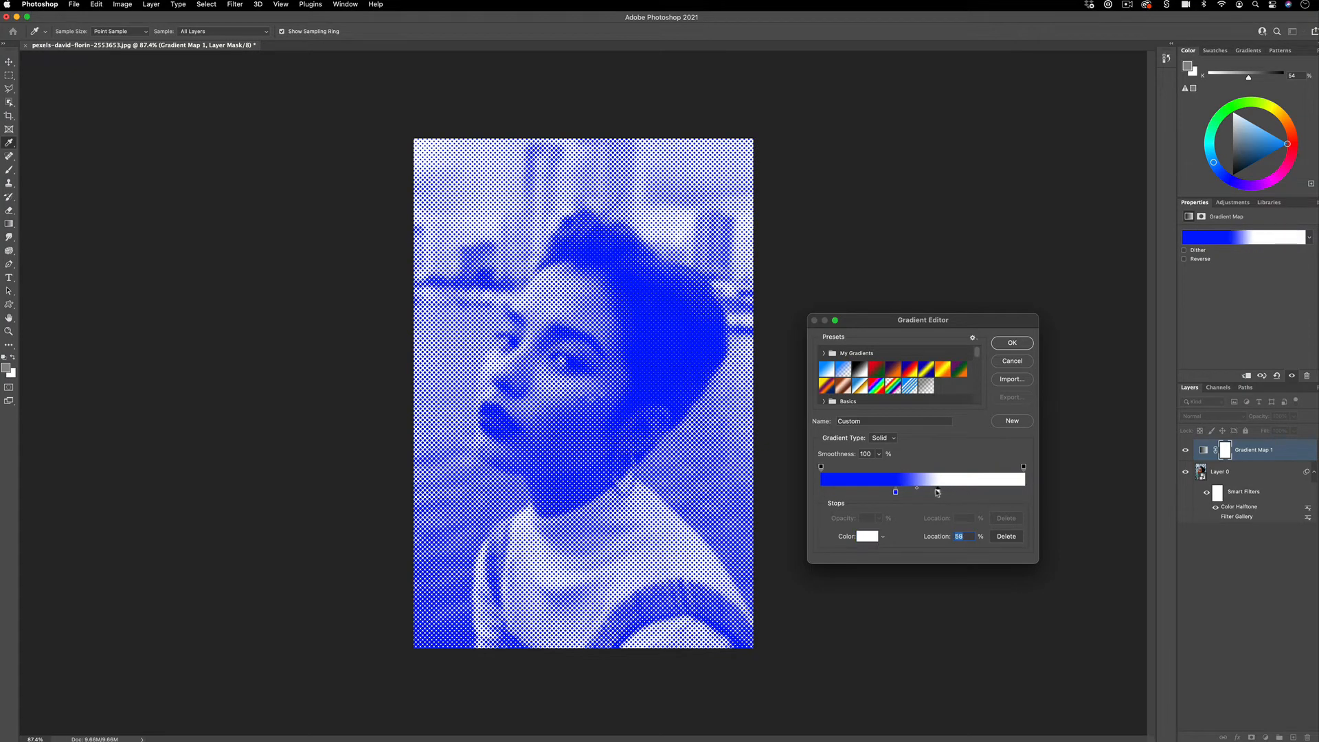
pyautogui.moveTo(936, 492); pyautogui.dragTo(906, 491)
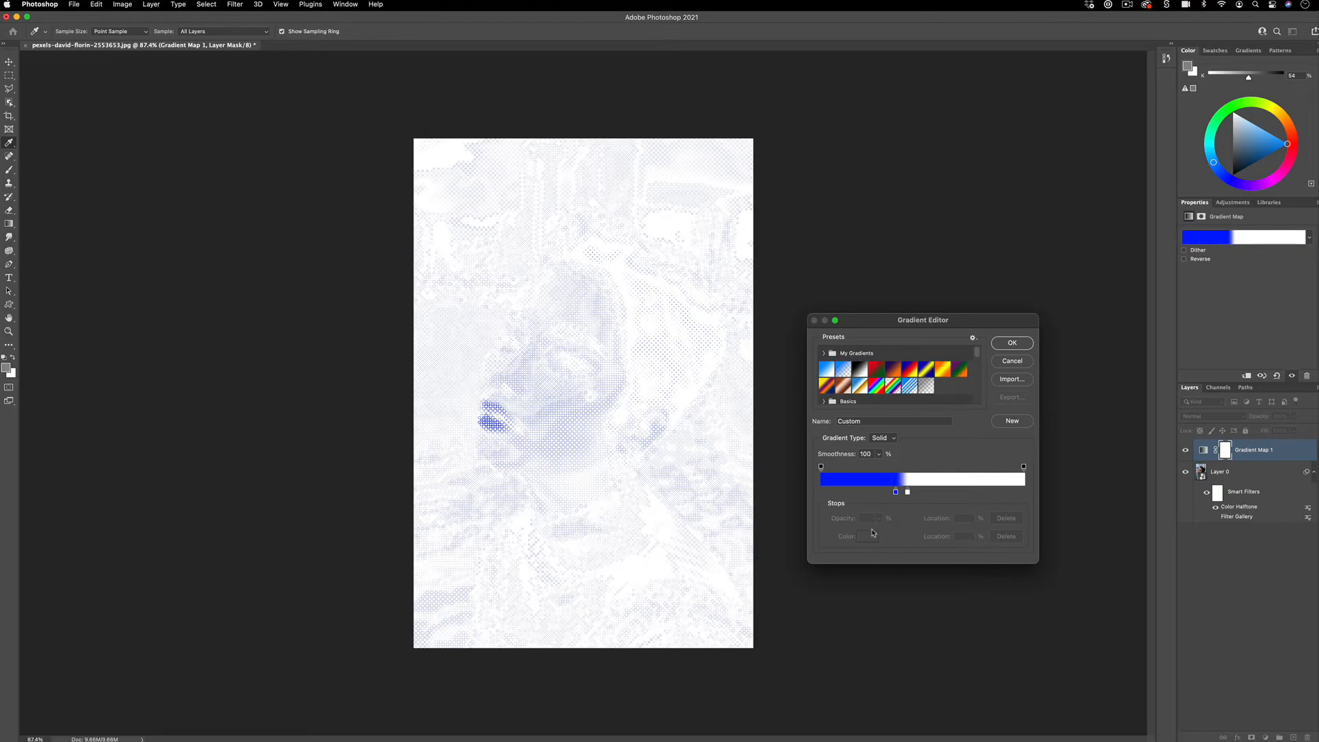
pyautogui.moveTo(895, 492); pyautogui.dragTo(850, 491)
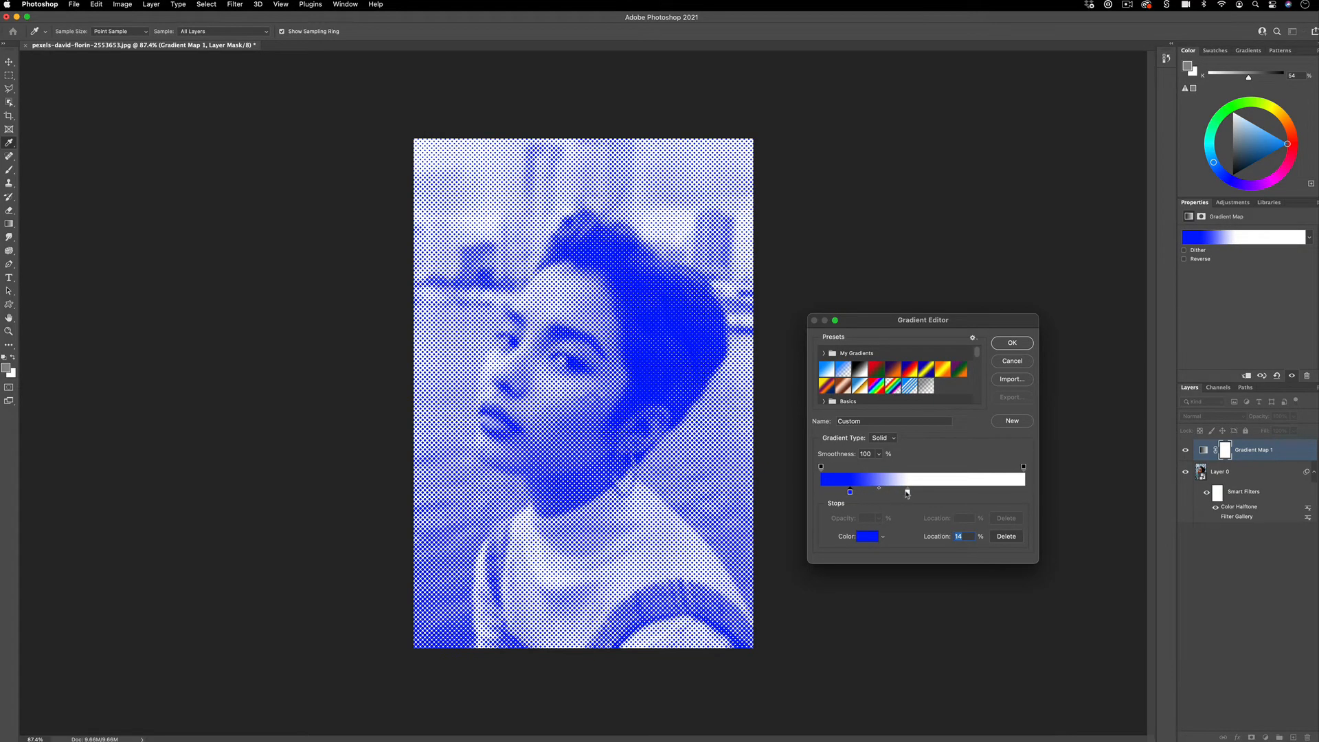
pyautogui.moveTo(907, 492); pyautogui.dragTo(850, 492)
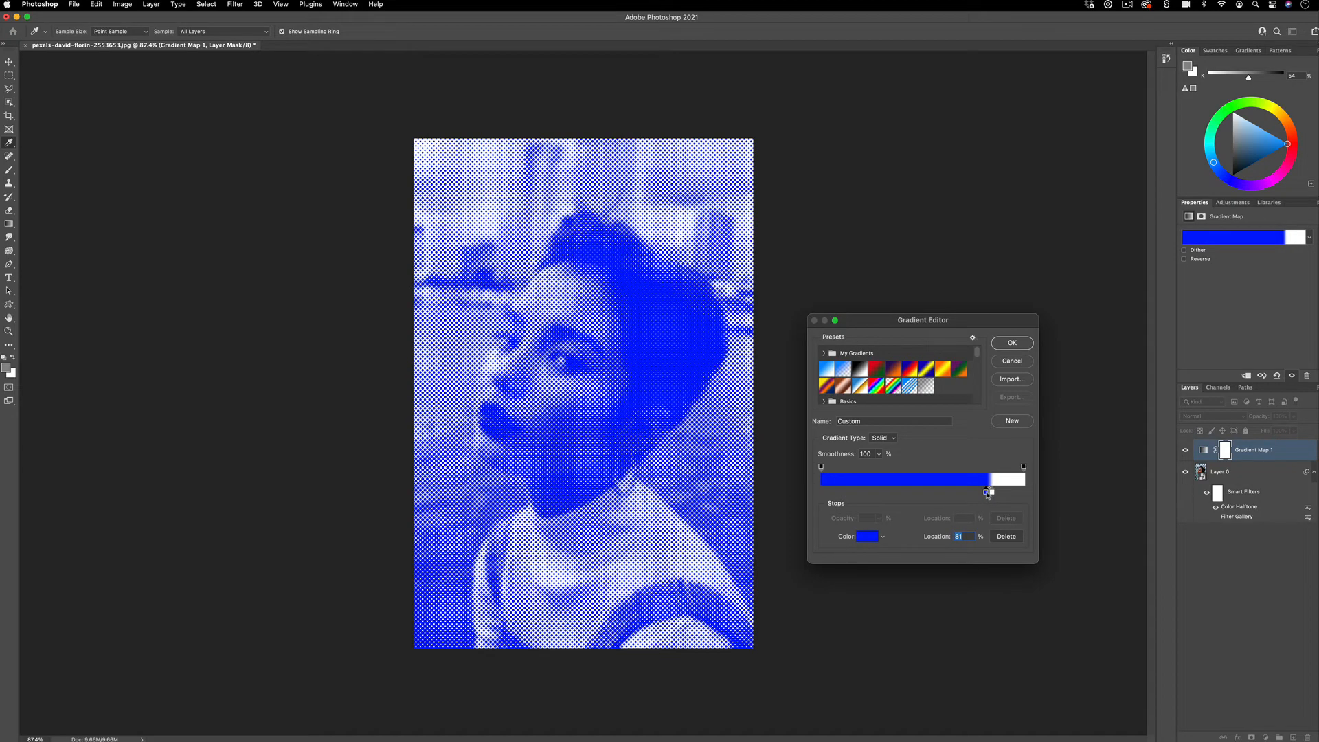
pyautogui.moveTo(988, 492); pyautogui.dragTo(921, 492)
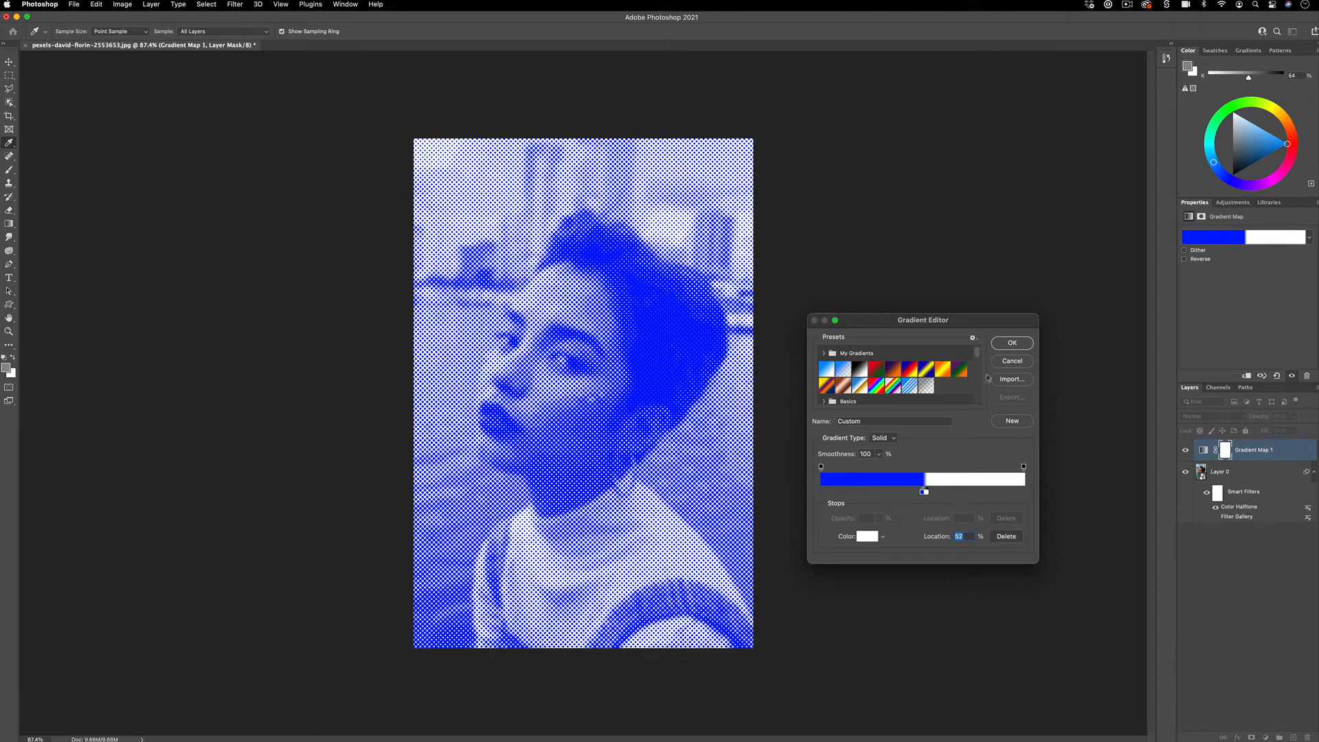
pyautogui.click(1011, 343)
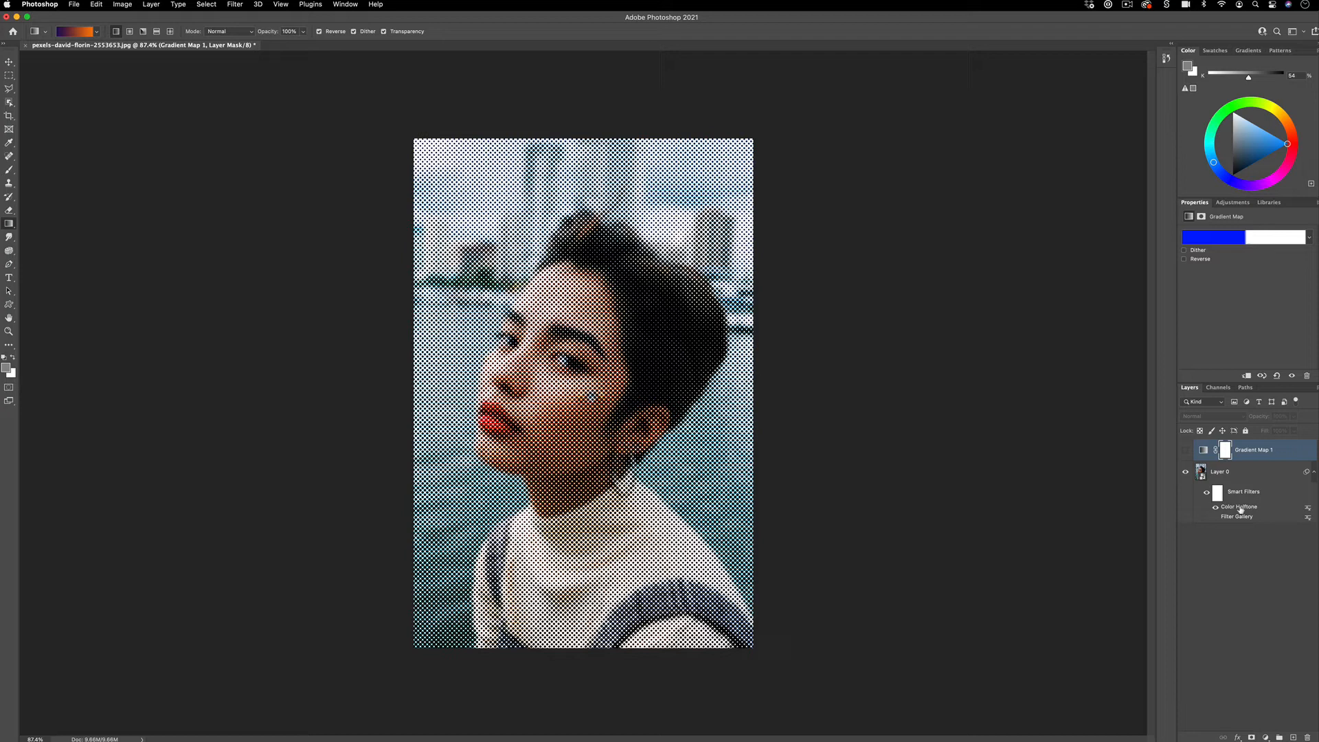
# Set the Color Halftone channel angles to 45, 90, 120 and 90
pyautogui.doubleClick(1237, 506)
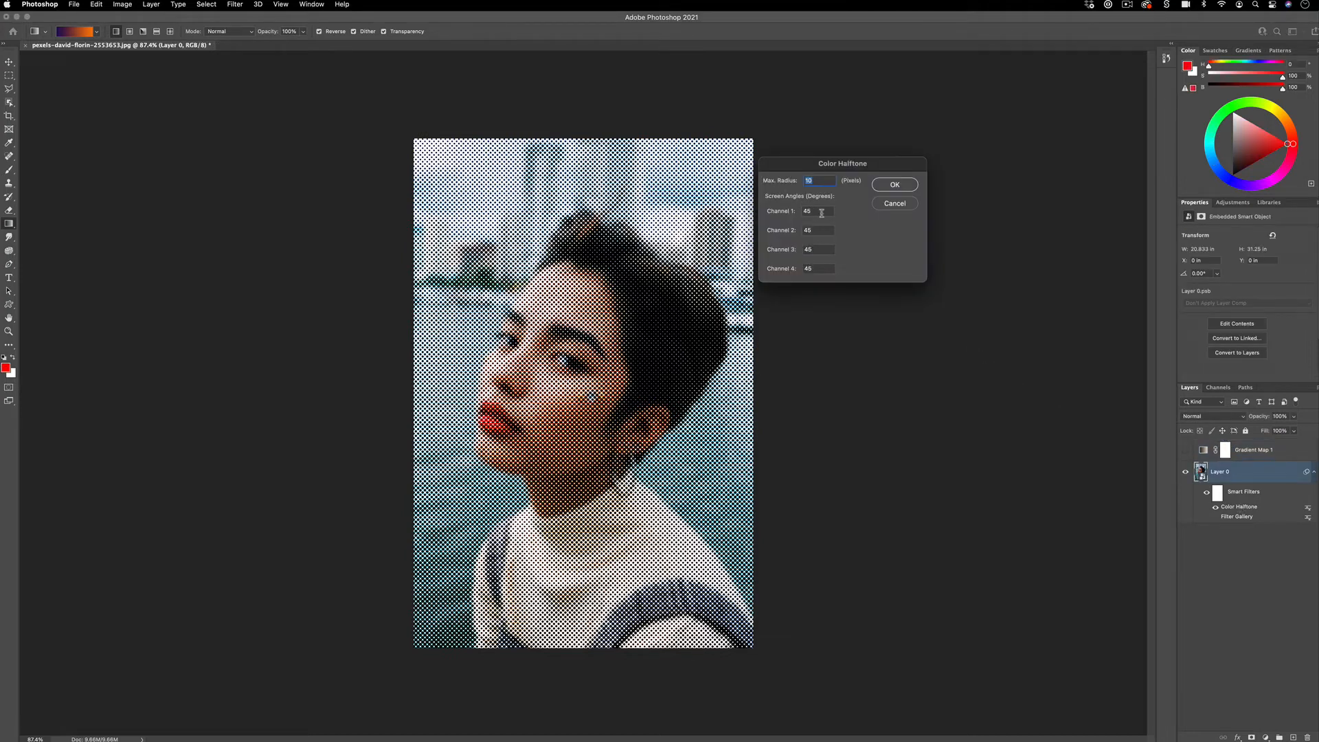
pyautogui.click(819, 211)
pyautogui.write('90')
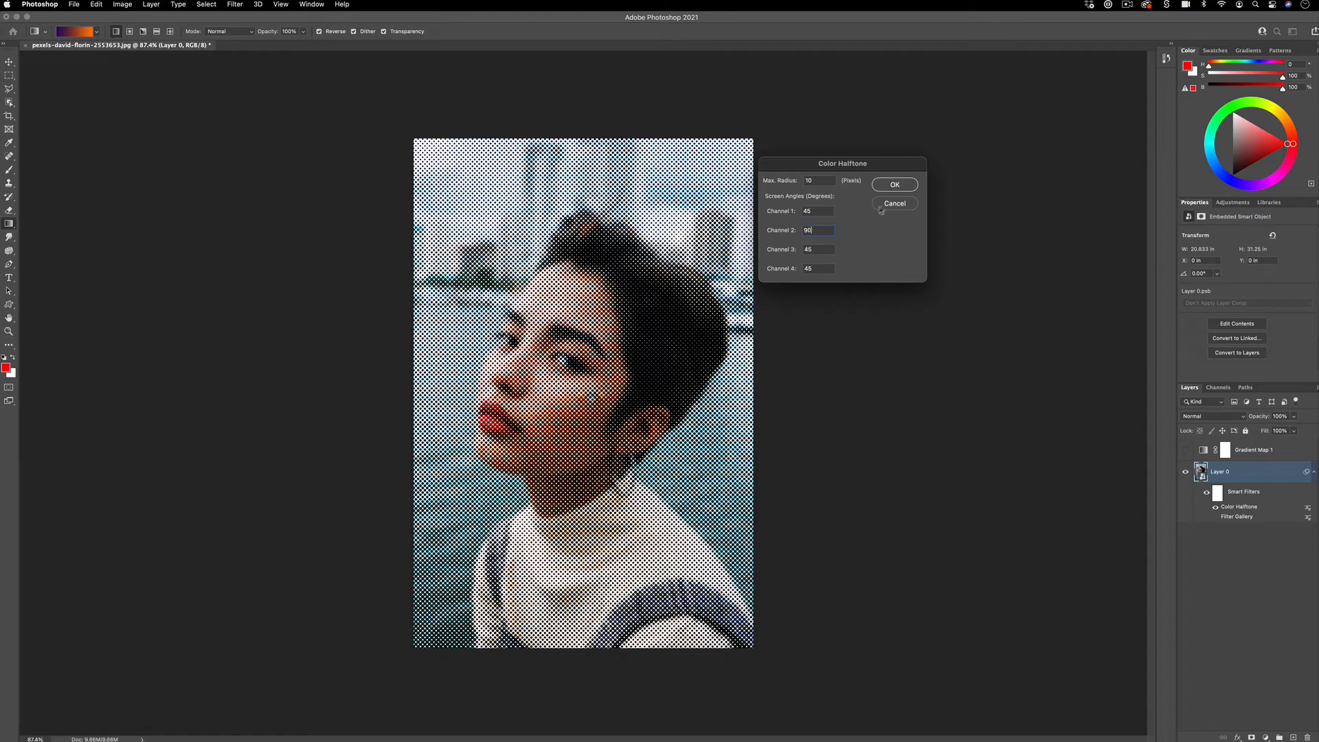
pyautogui.click(894, 184)
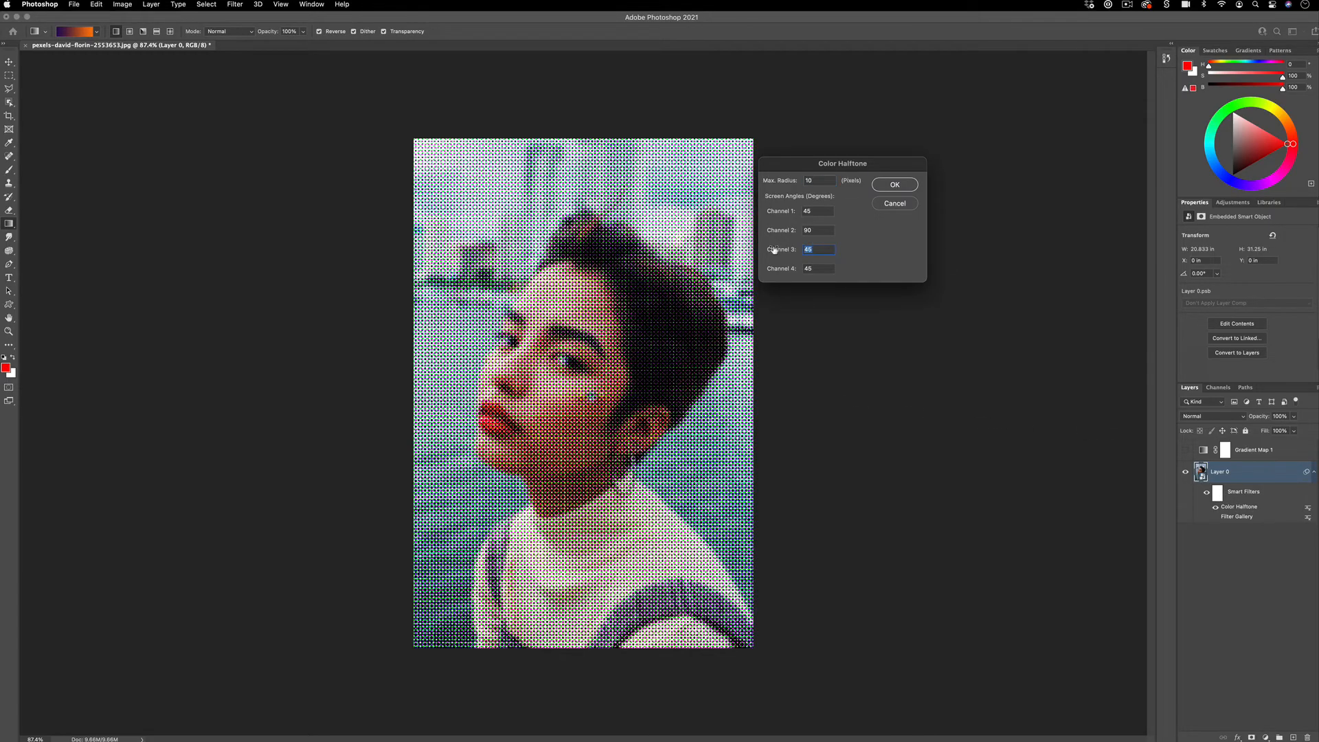
pyautogui.write('120')
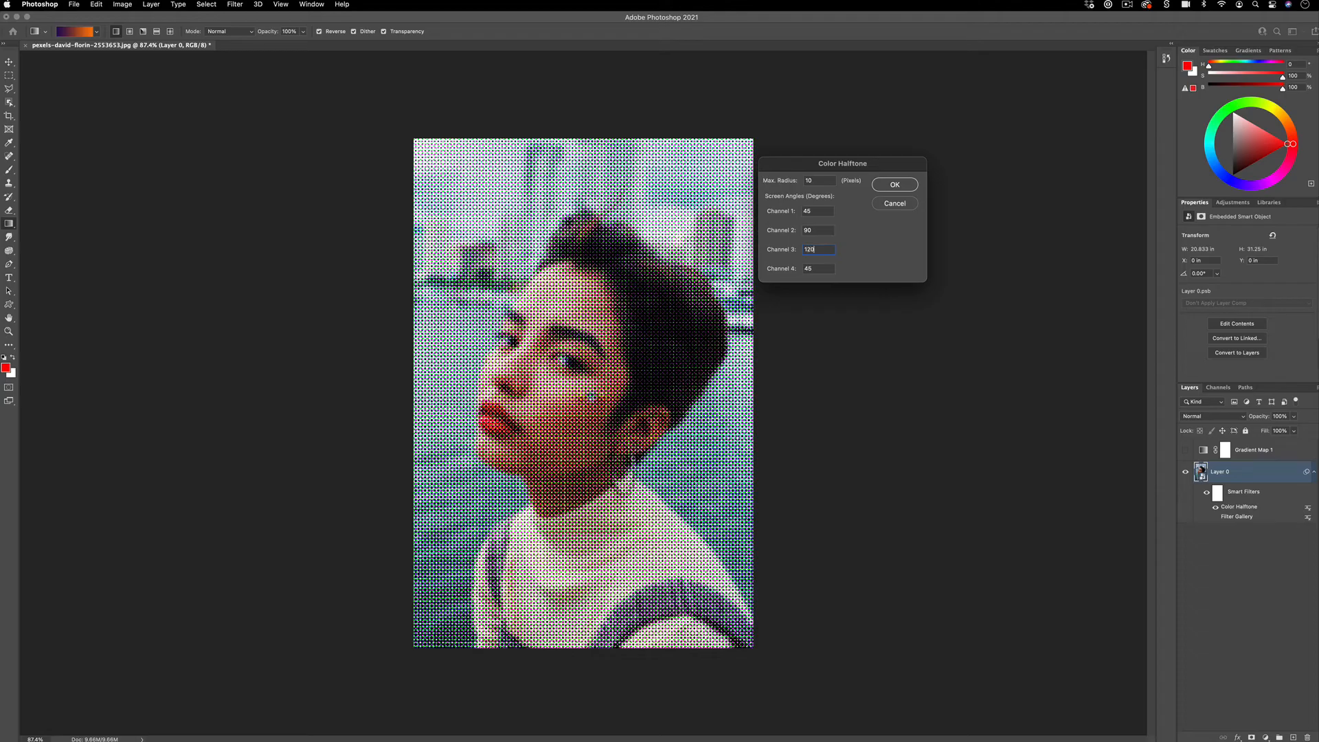
pyautogui.click(894, 185)
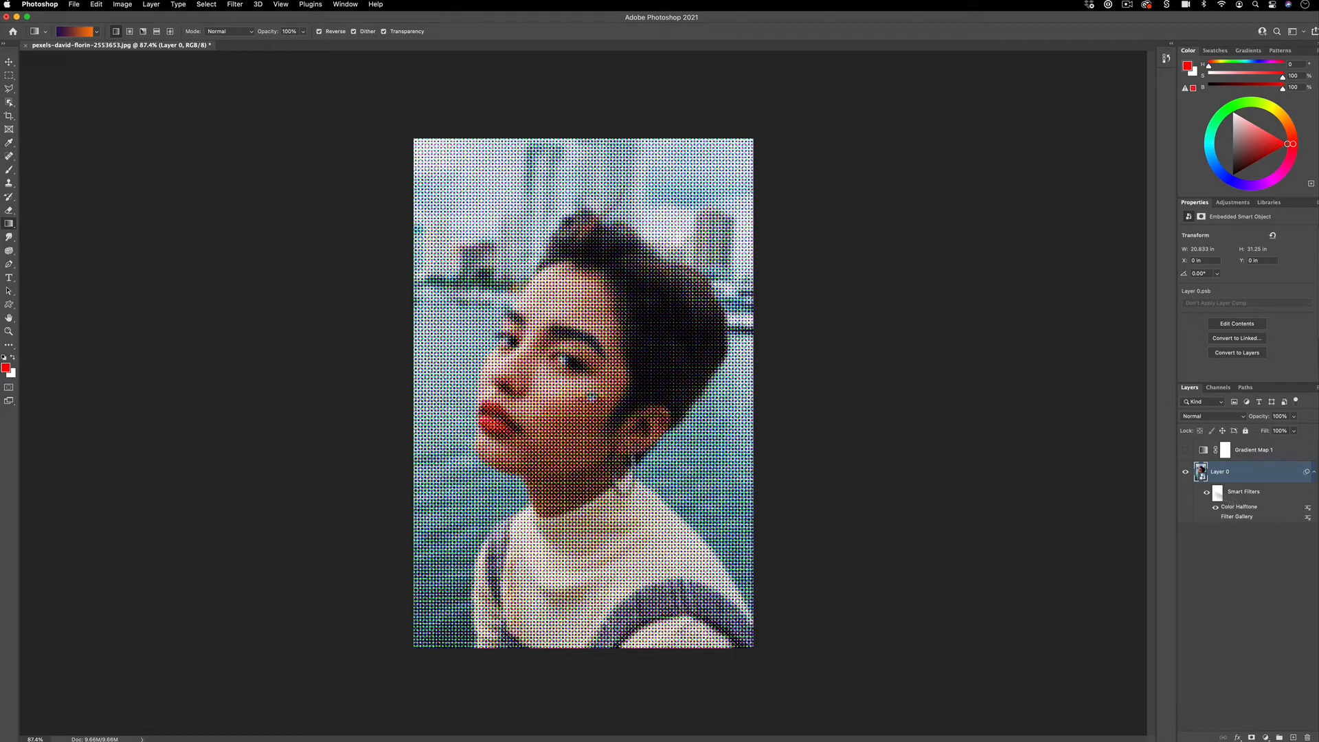
pyautogui.doubleClick(1238, 506)
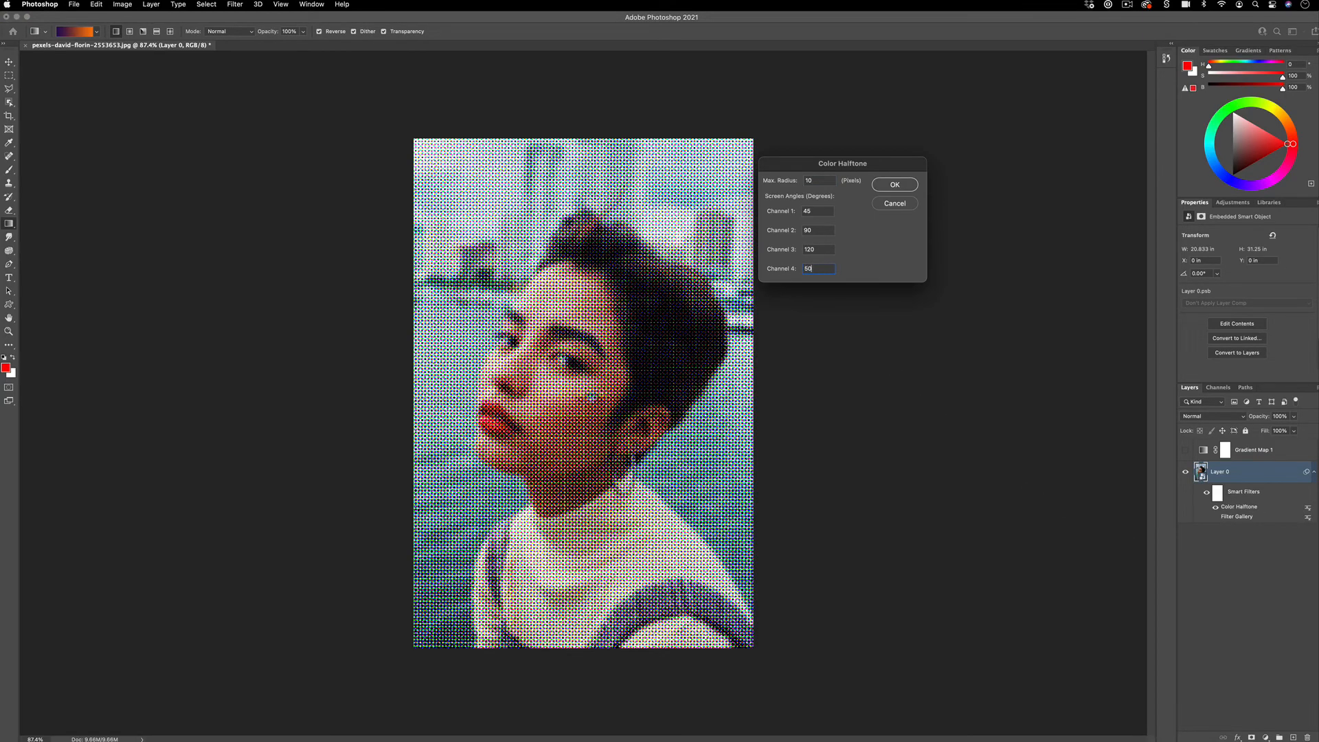
pyautogui.click(894, 184)
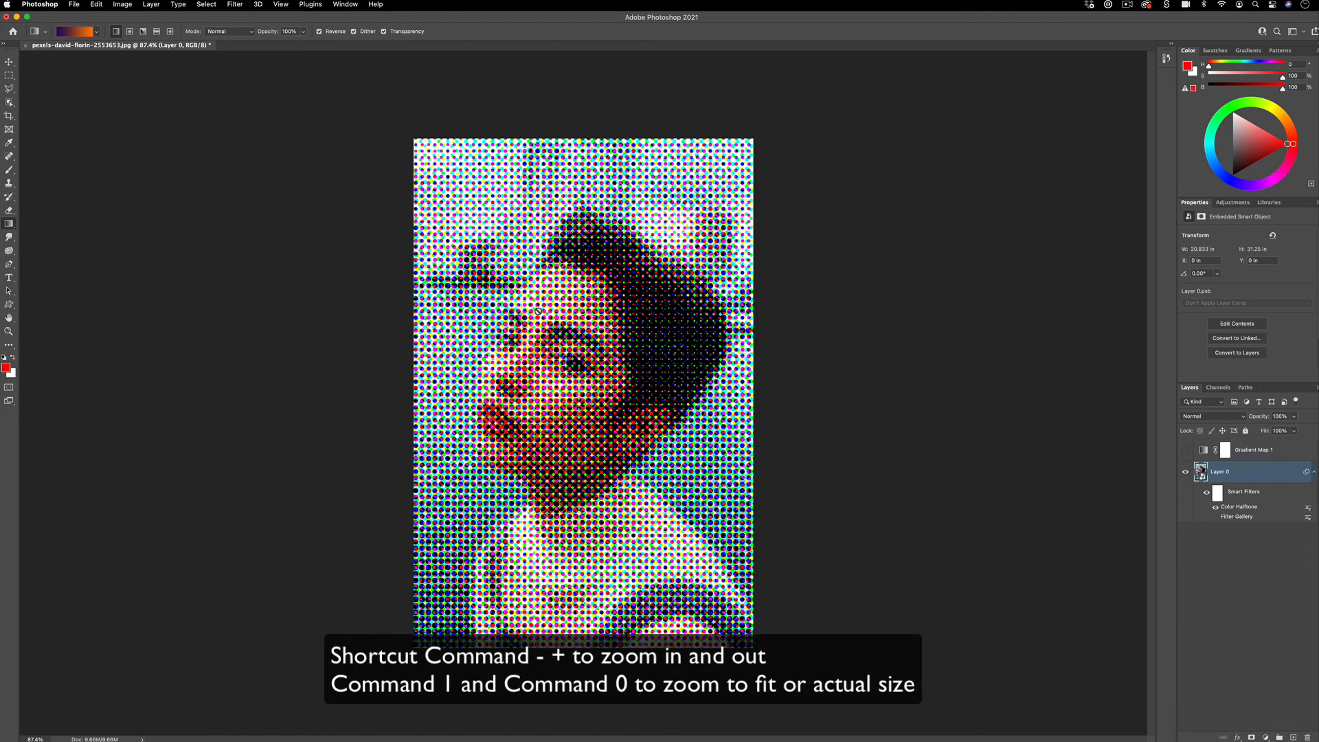
# View the image at actual size and hide the smart filter effects
pyautogui.press('Cmd+-')
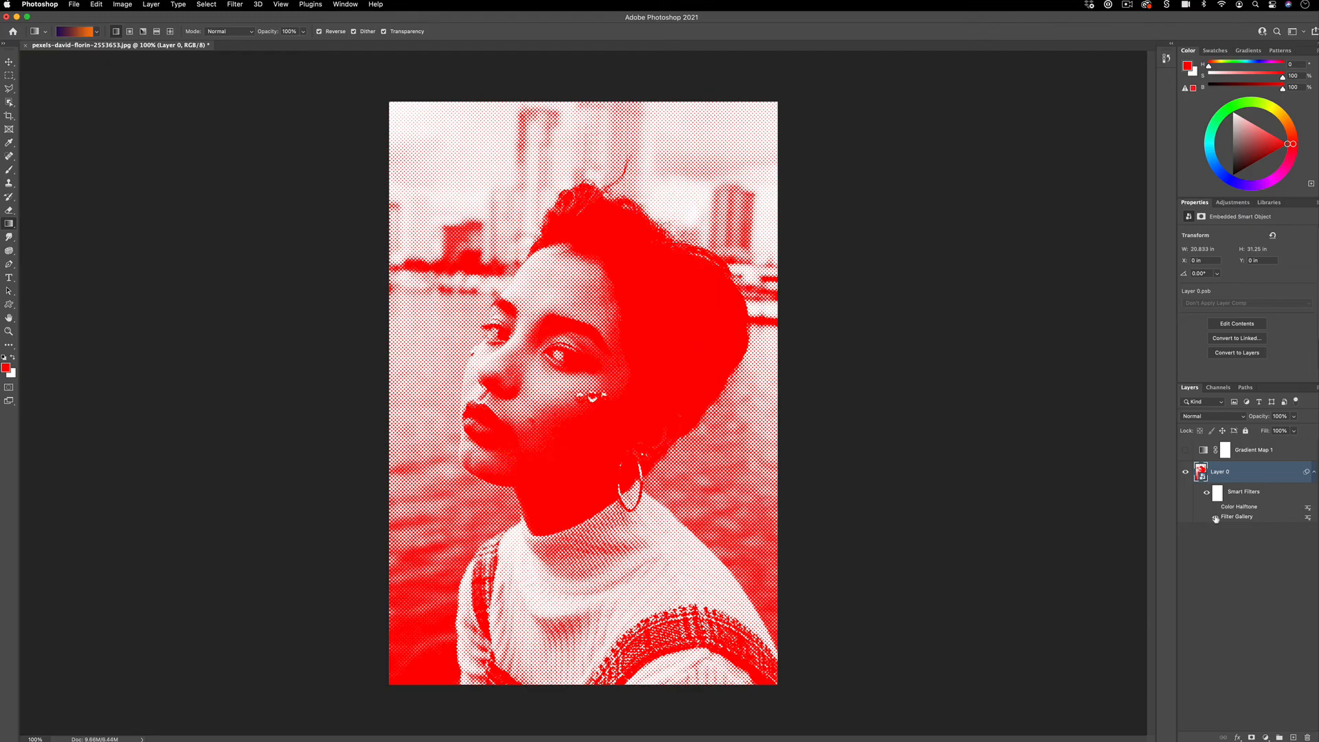
pyautogui.moveTo(1214, 517)
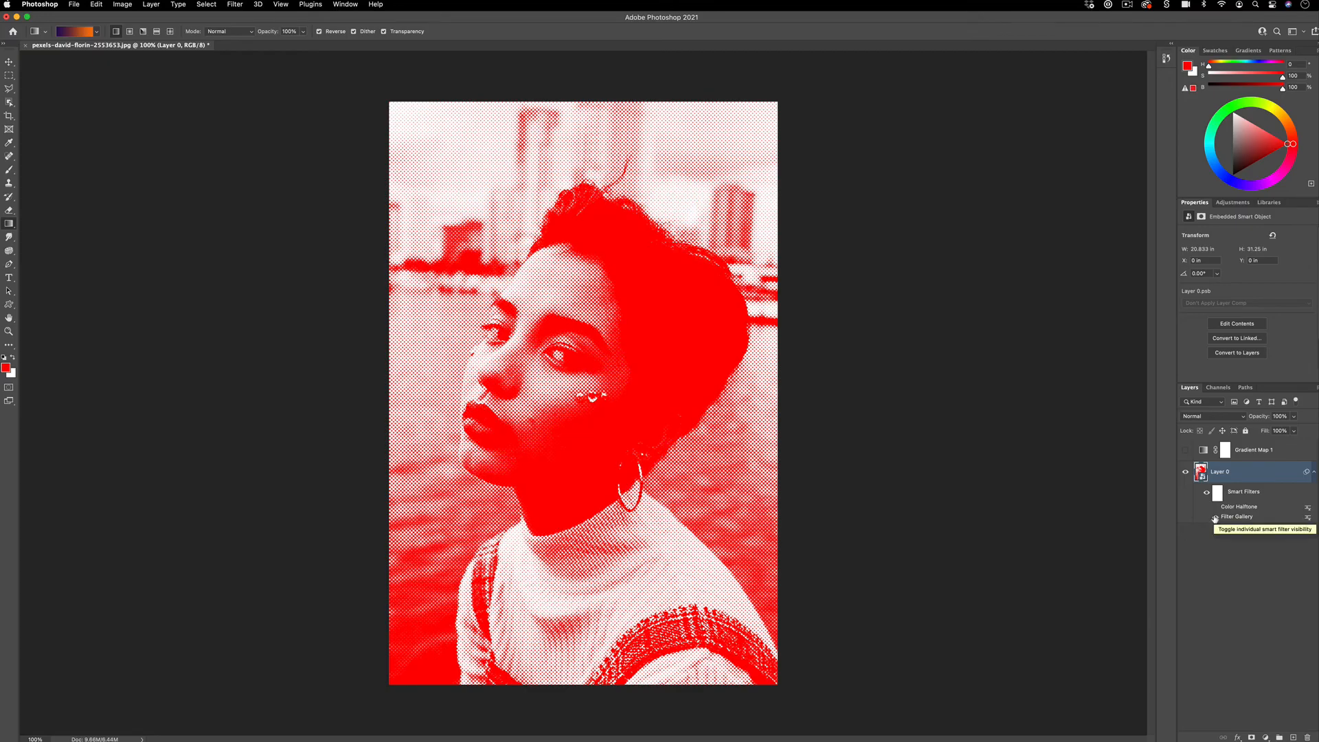
pyautogui.click(1185, 450)
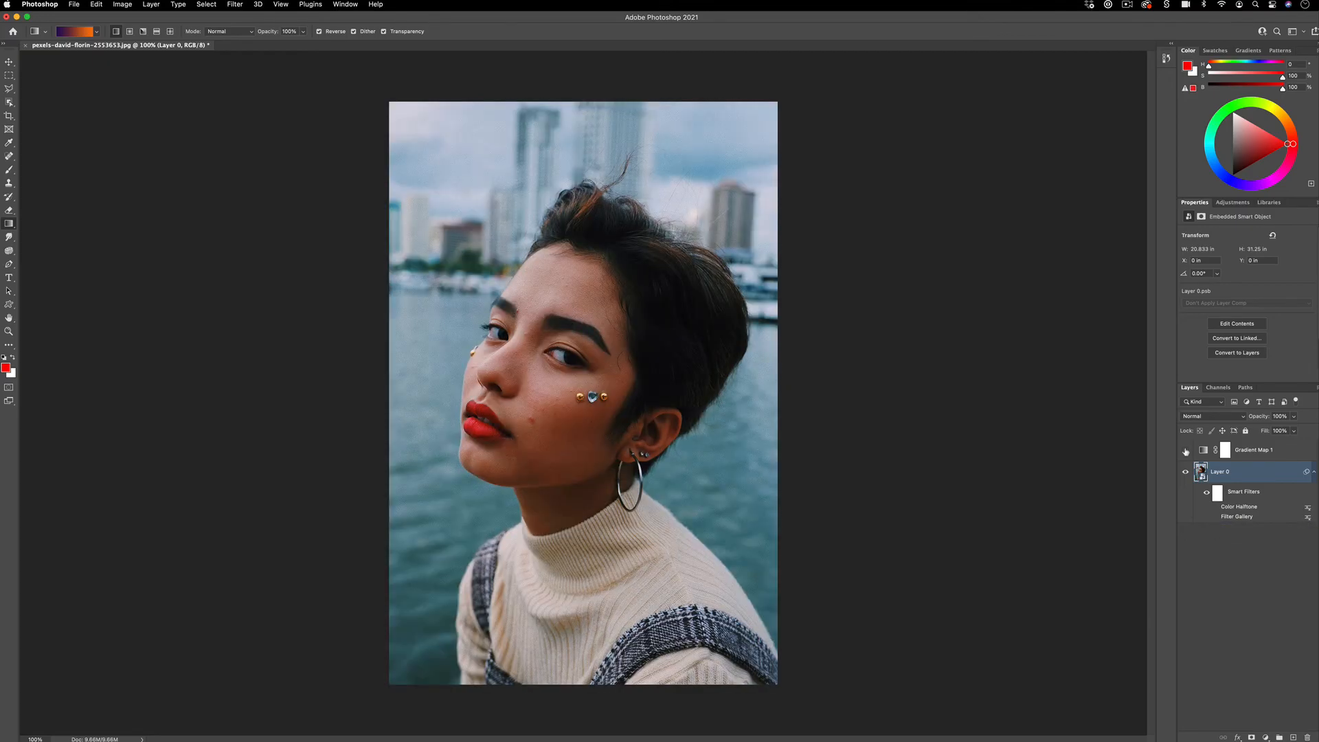